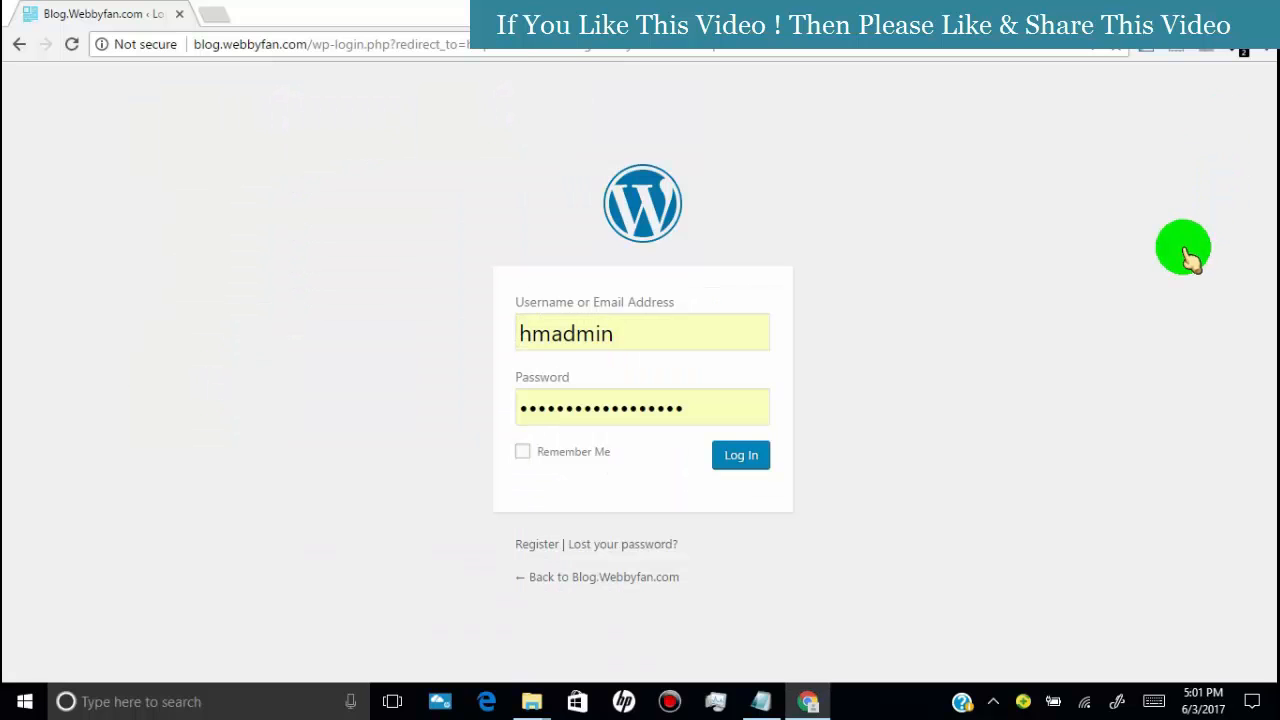
Log in to the blog admin and go to Plugins > Add New
click(740, 455)
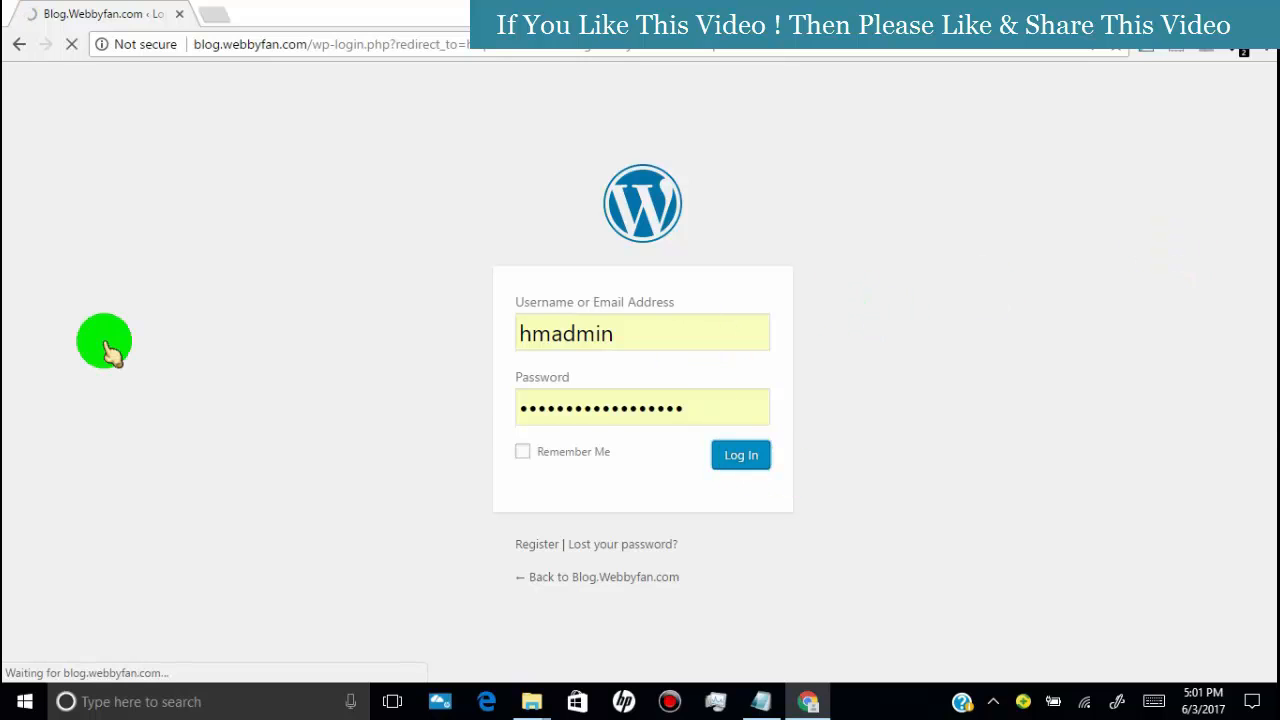
click(740, 455)
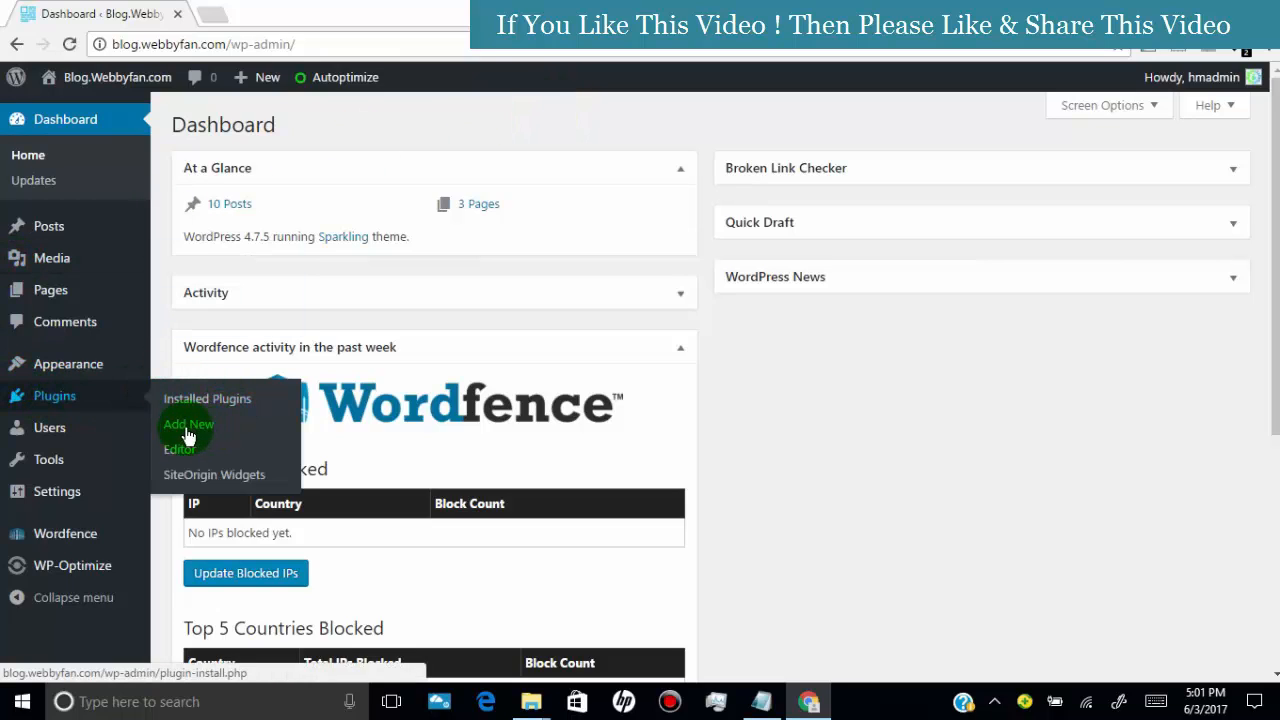
click(188, 424)
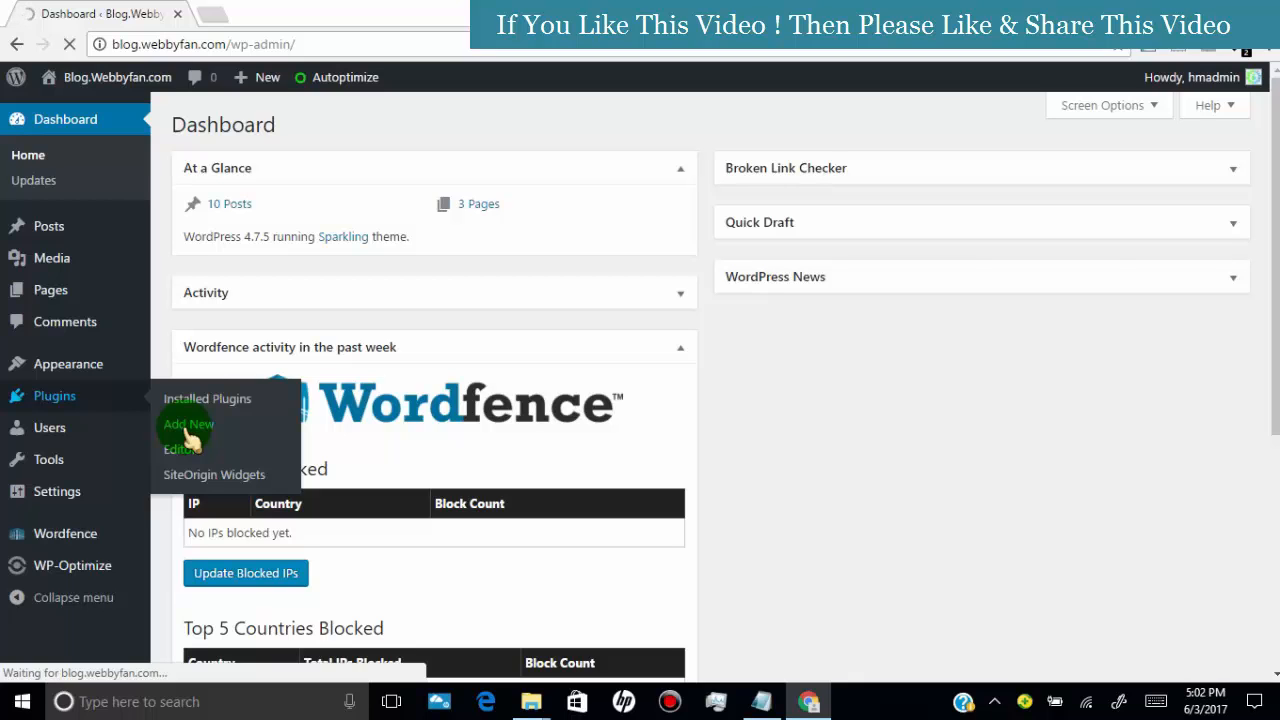
Search for 'google captcha by bestwebsoft', then install and activate Google Captcha (reCAPTCHA)
click(188, 424)
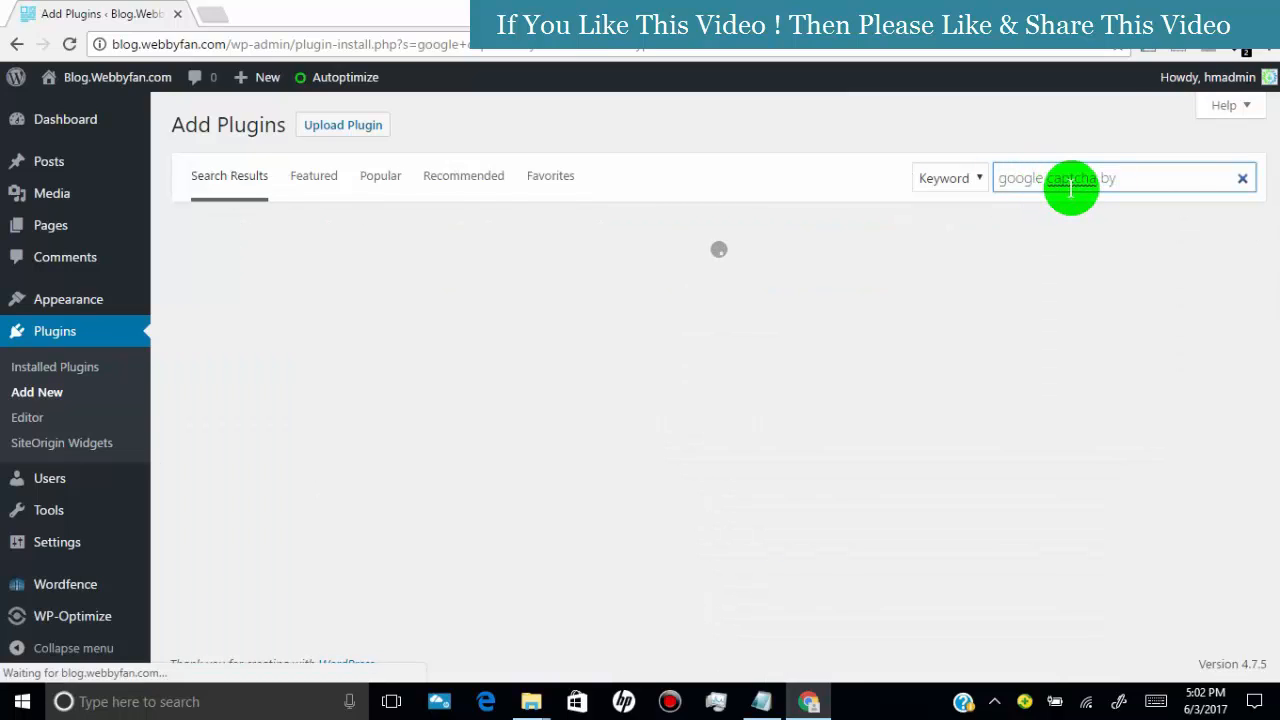
text(by bestwebsoft)
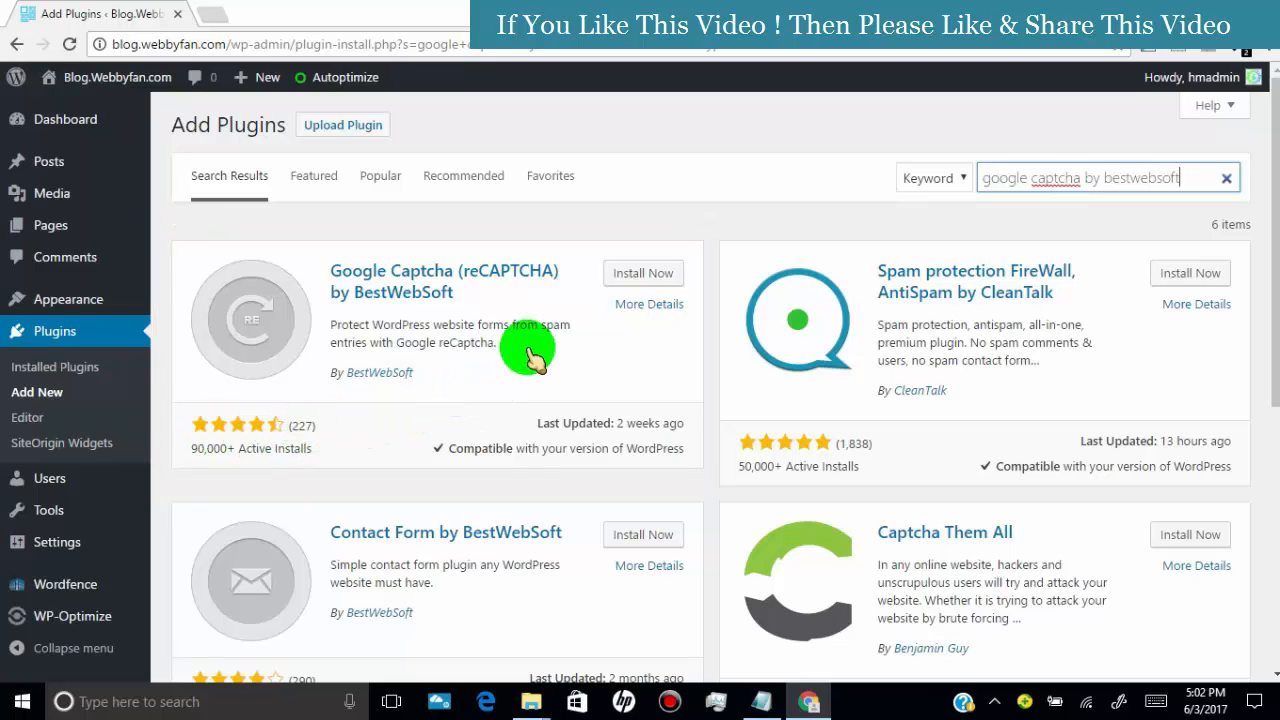
mouse_move(545, 278)
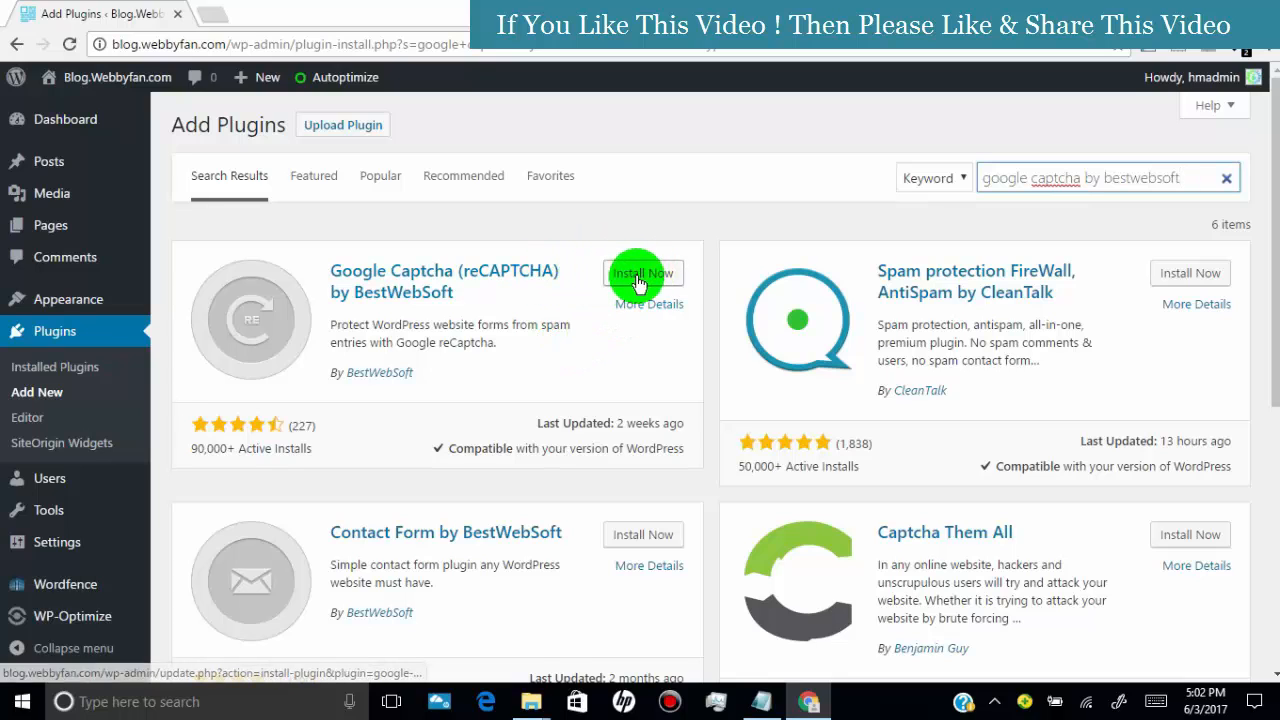
click(643, 273)
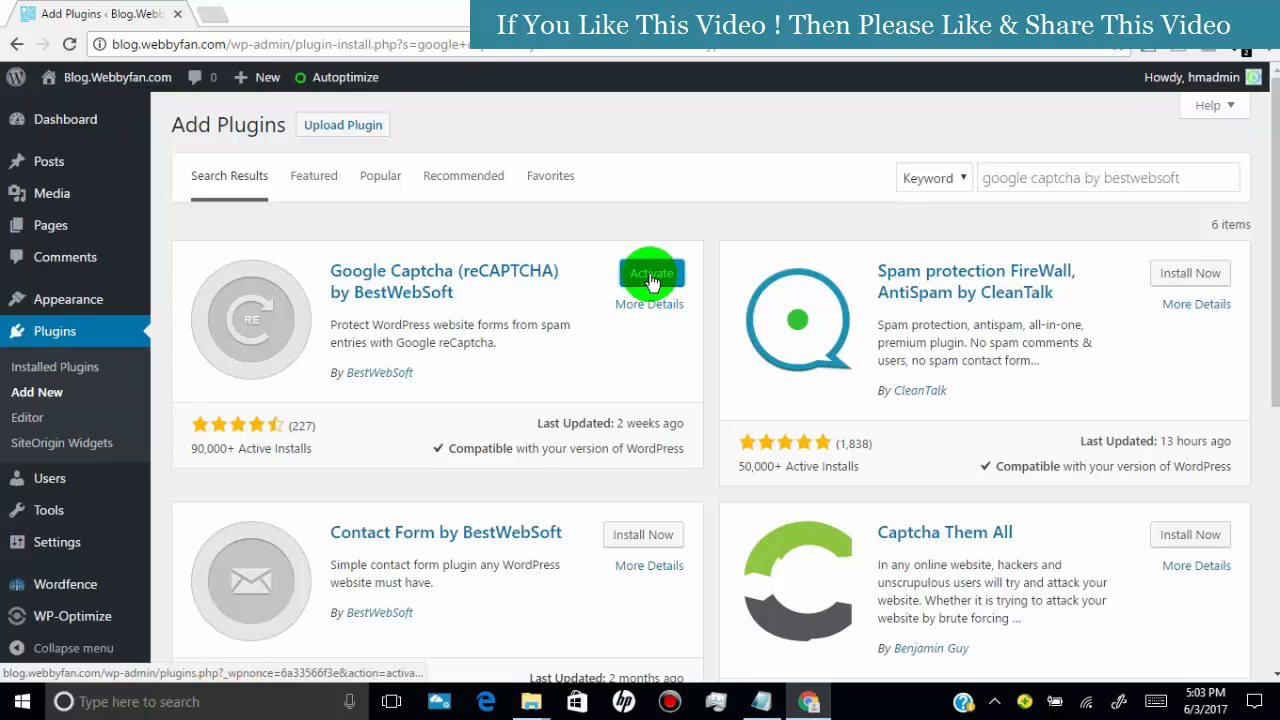
click(651, 272)
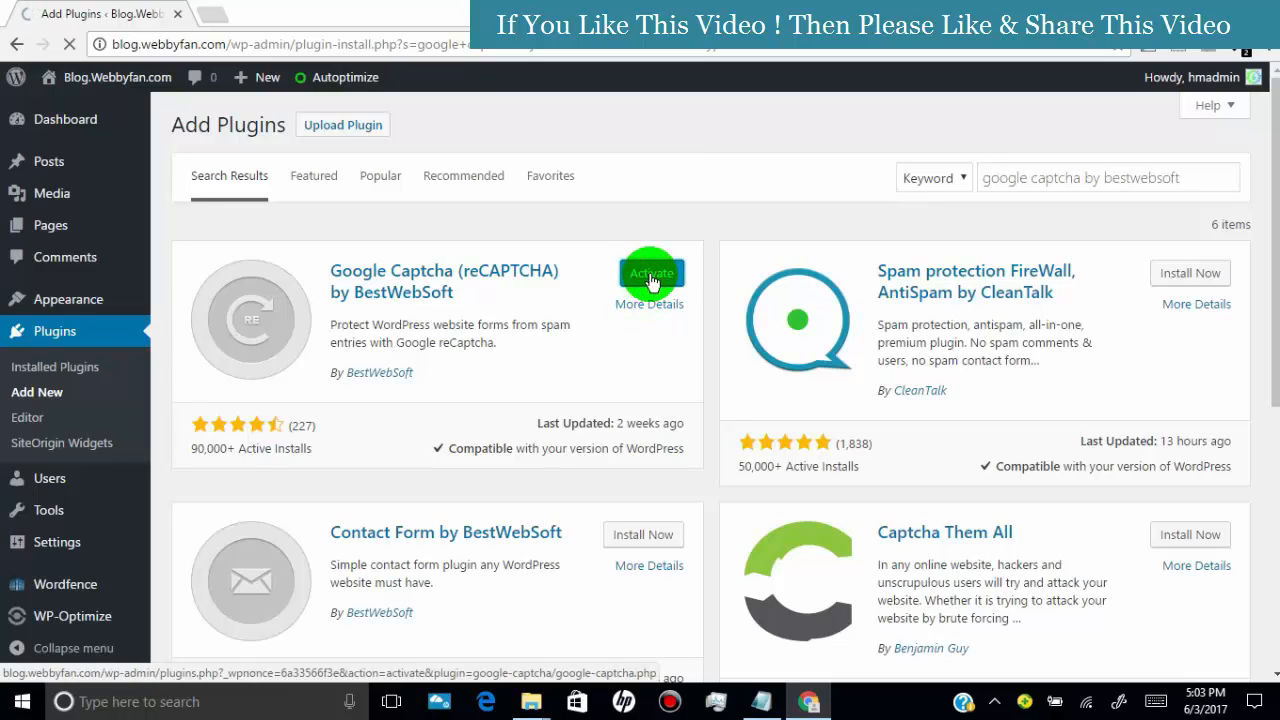
click(651, 272)
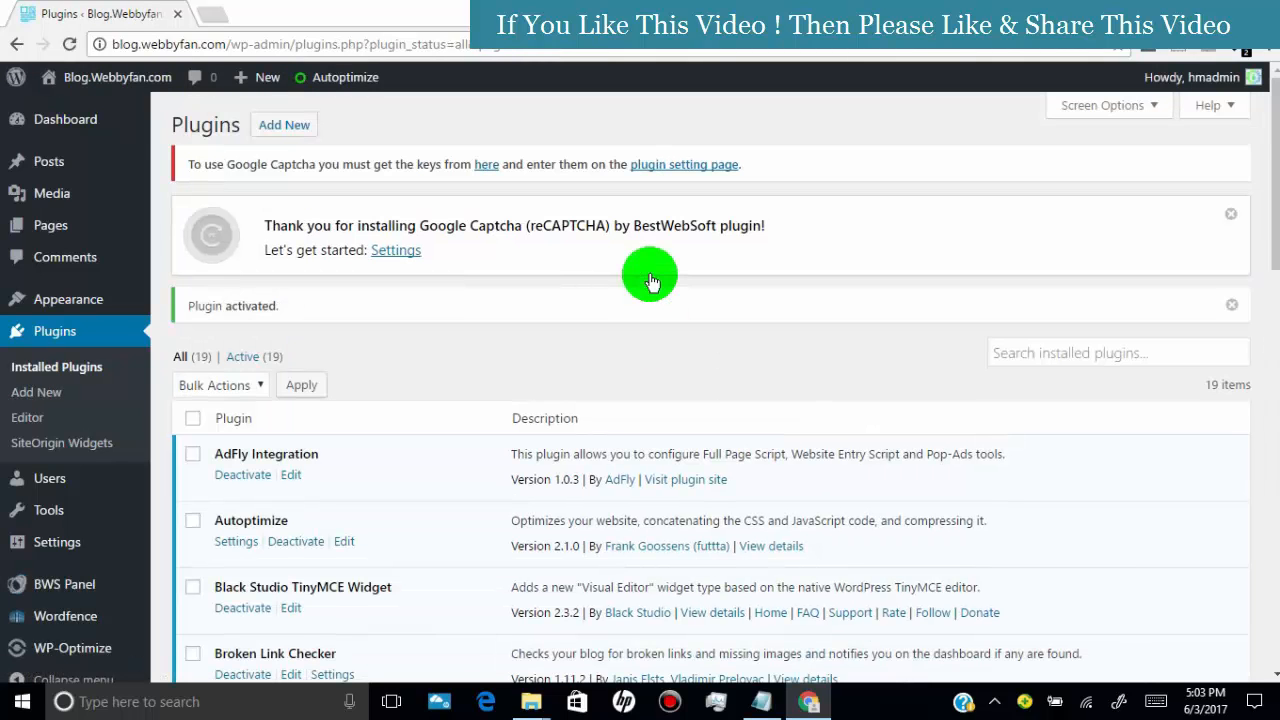
mouse_move(667, 275)
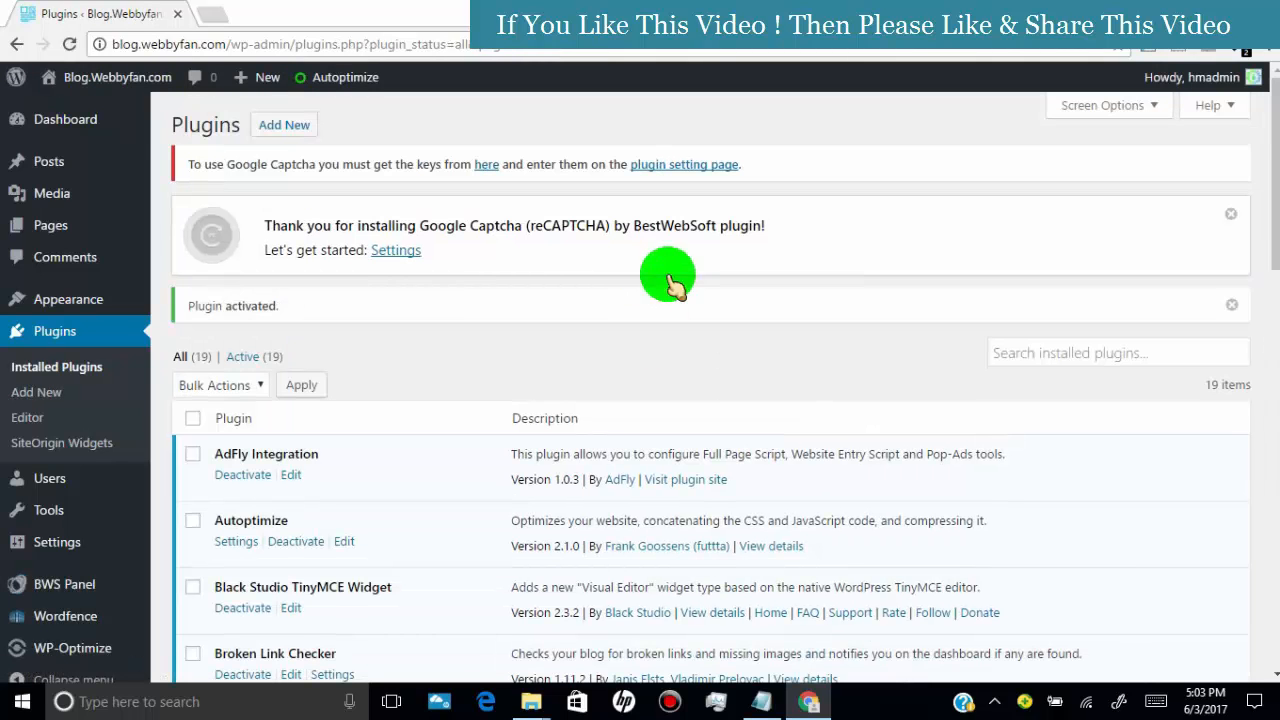
Follow the Settings link in the Google Captcha notice on the Plugins page
scroll(down, 3)
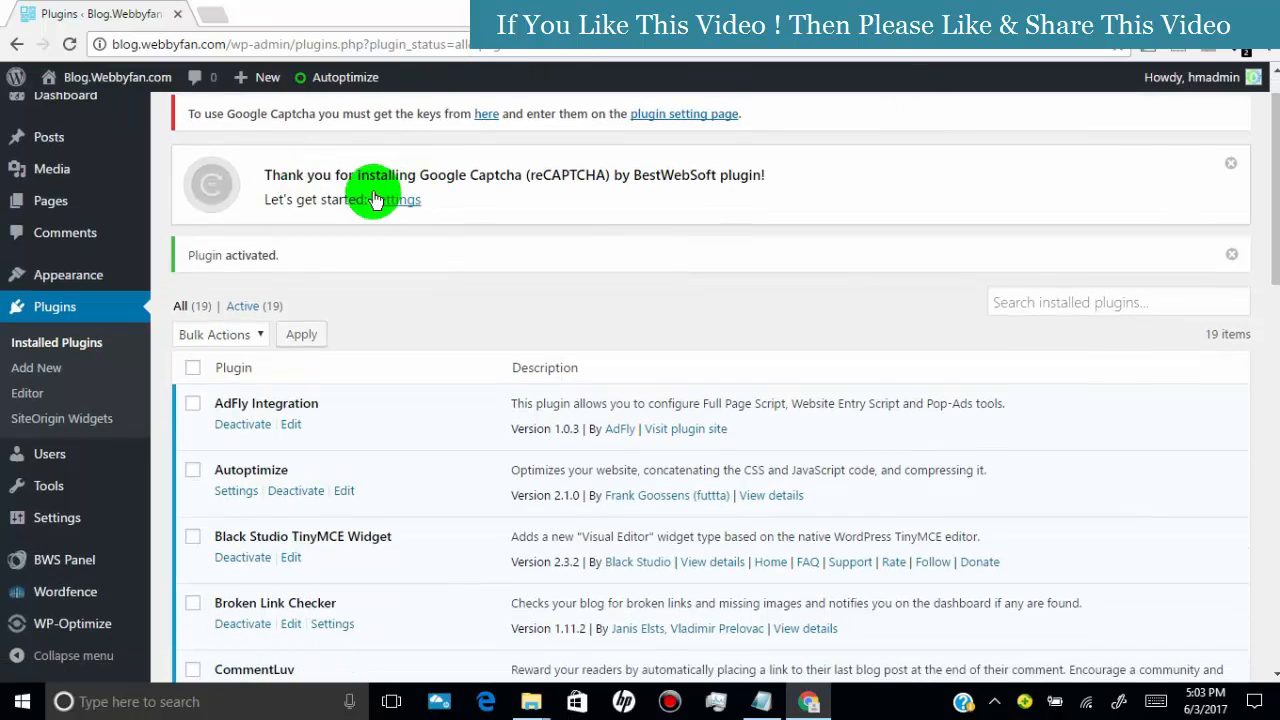
scroll(down, 3)
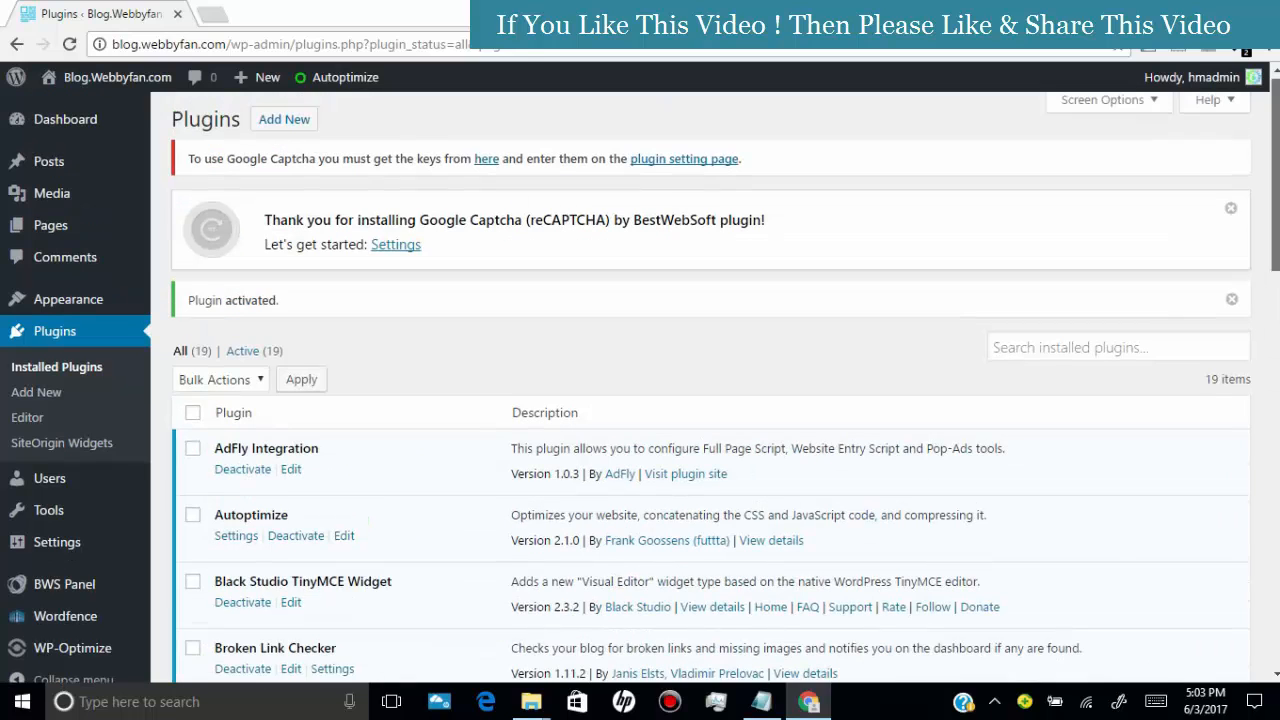
click(395, 244)
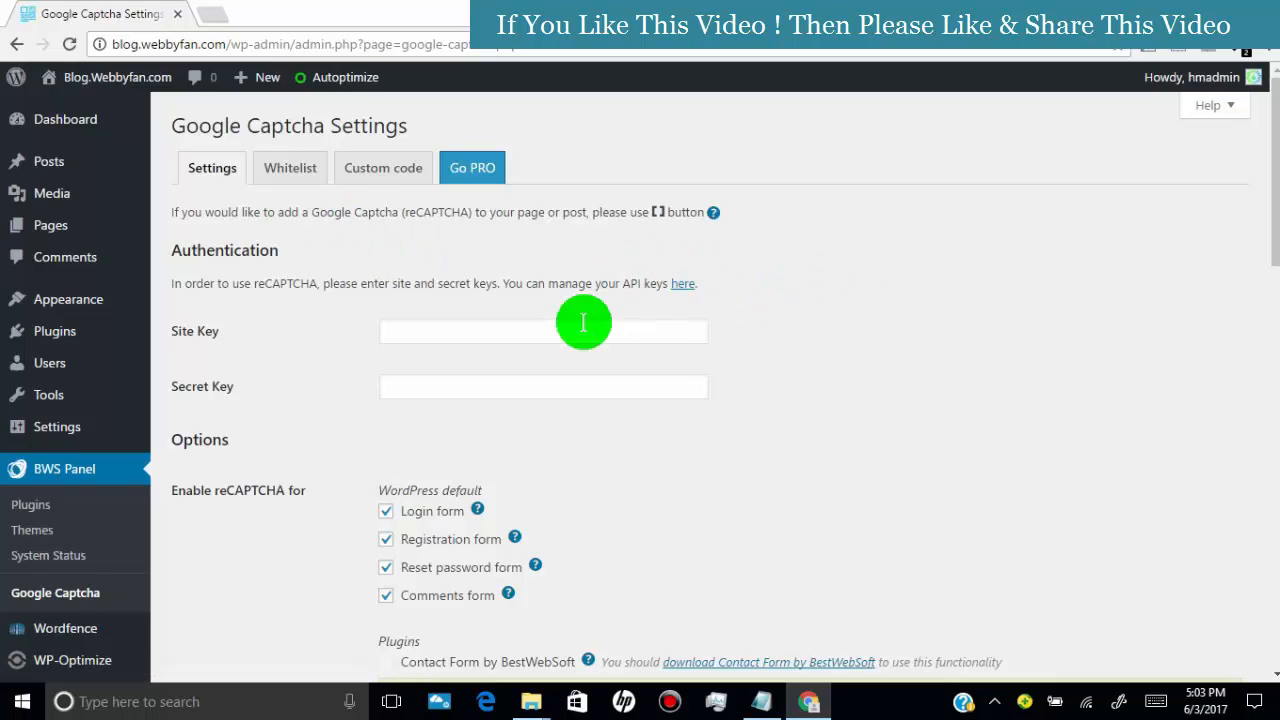
mouse_move(227, 355)
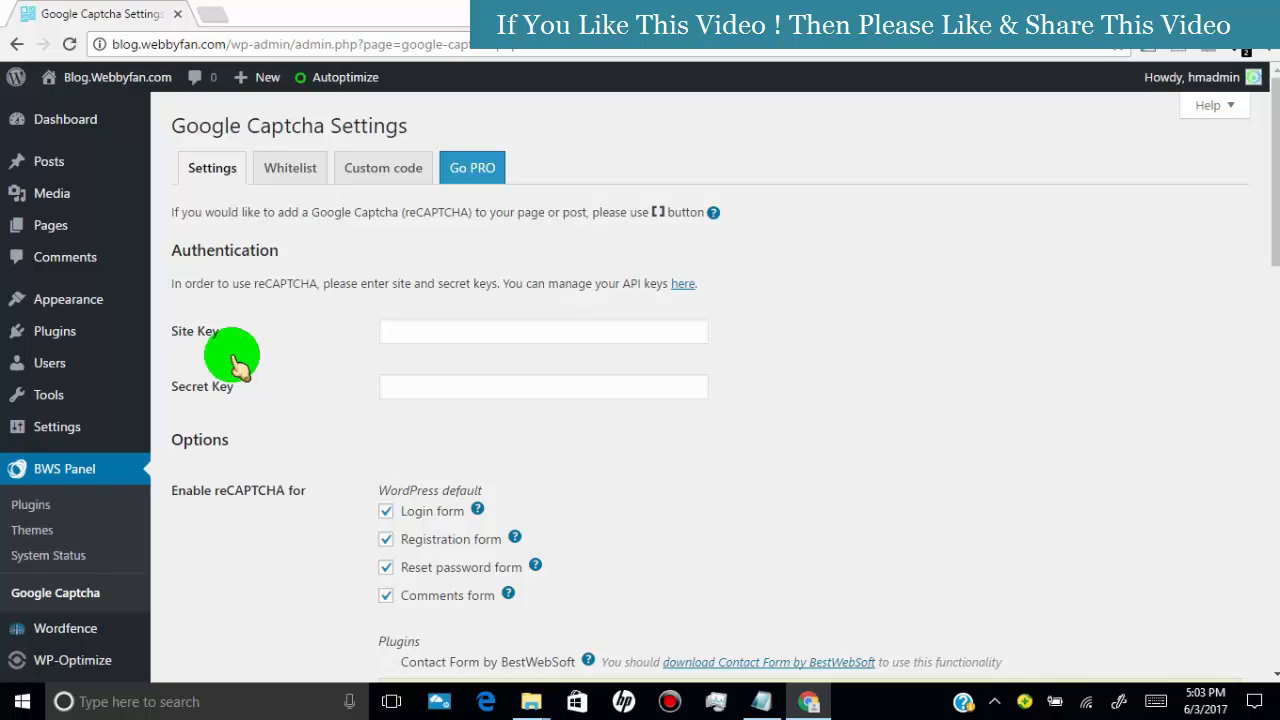
mouse_move(290, 395)
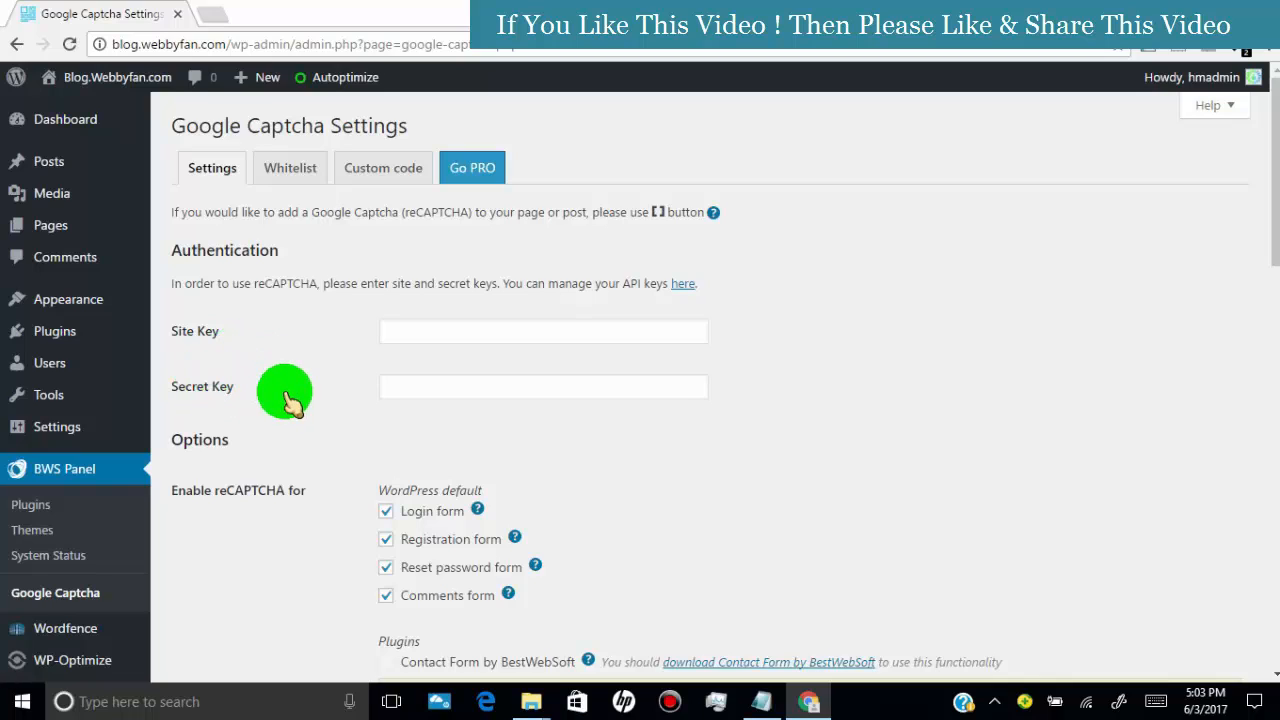
mouse_move(975, 292)
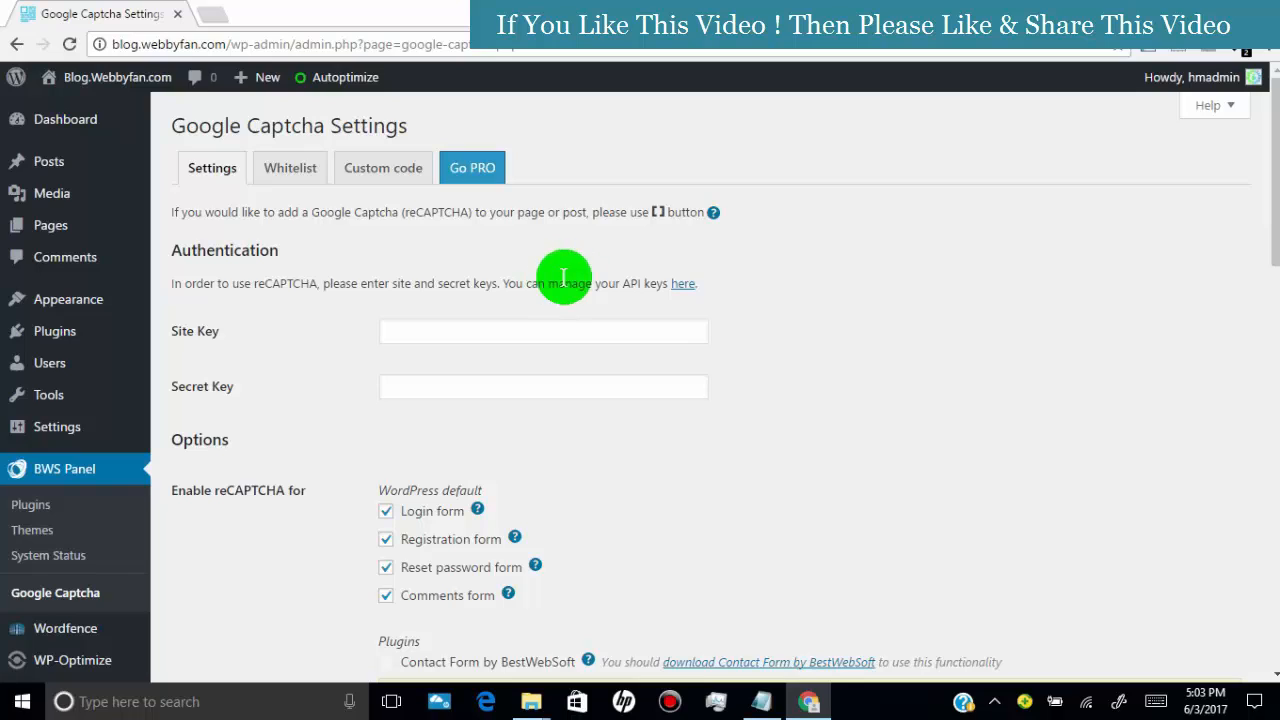
mouse_move(694, 287)
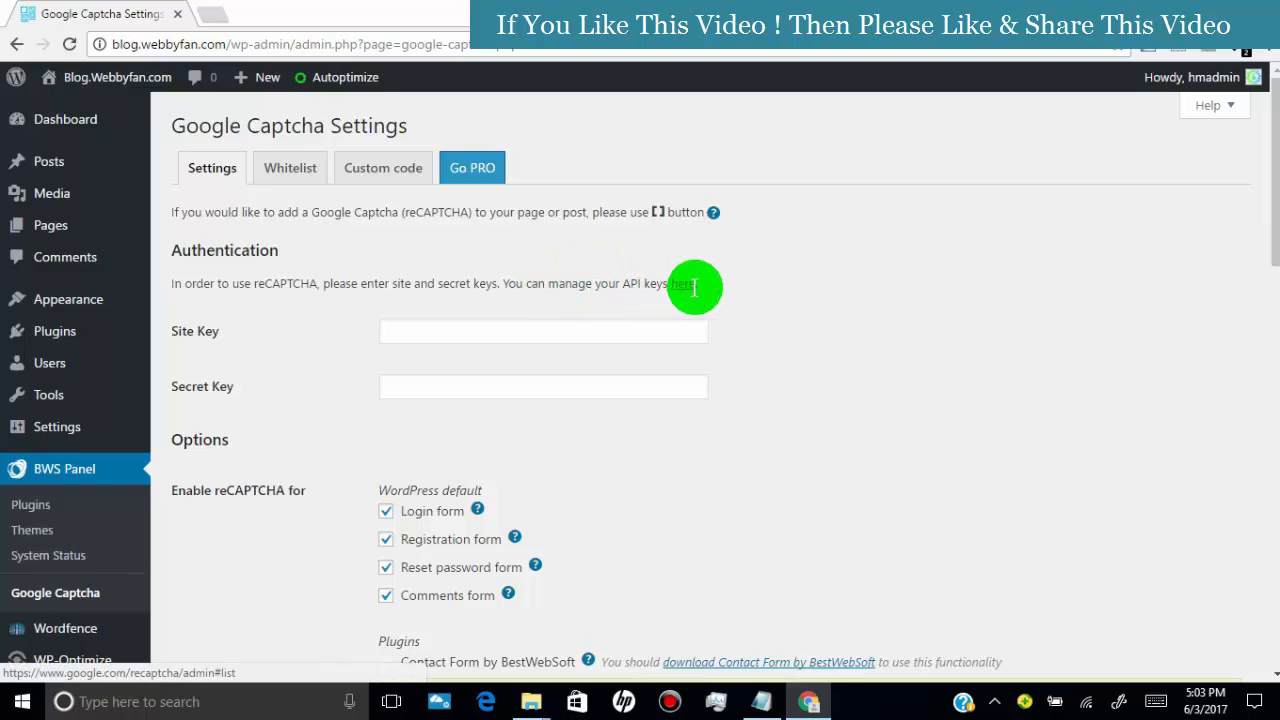
Follow the 'here' link to Google's reCAPTCHA API key management page
click(681, 284)
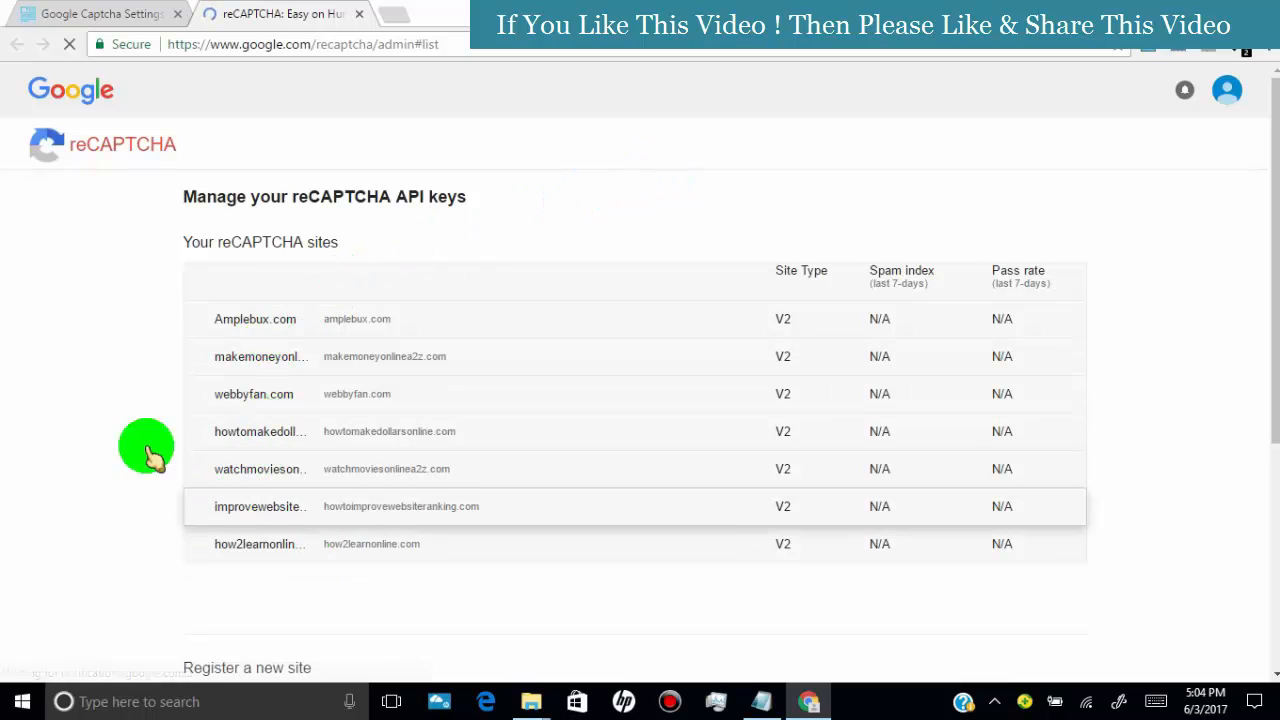
Label the new reCAPTCHA site 'blog.webbyfan.com'
scroll(down, 3)
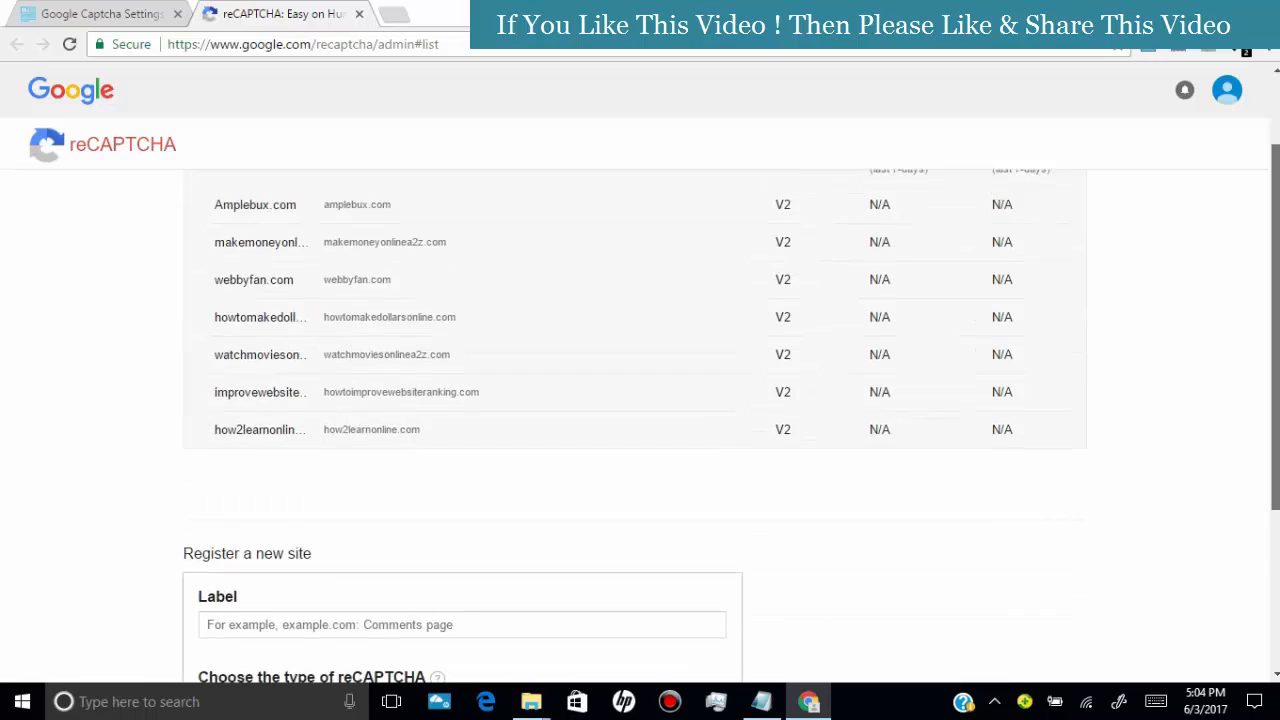
scroll(down, 3)
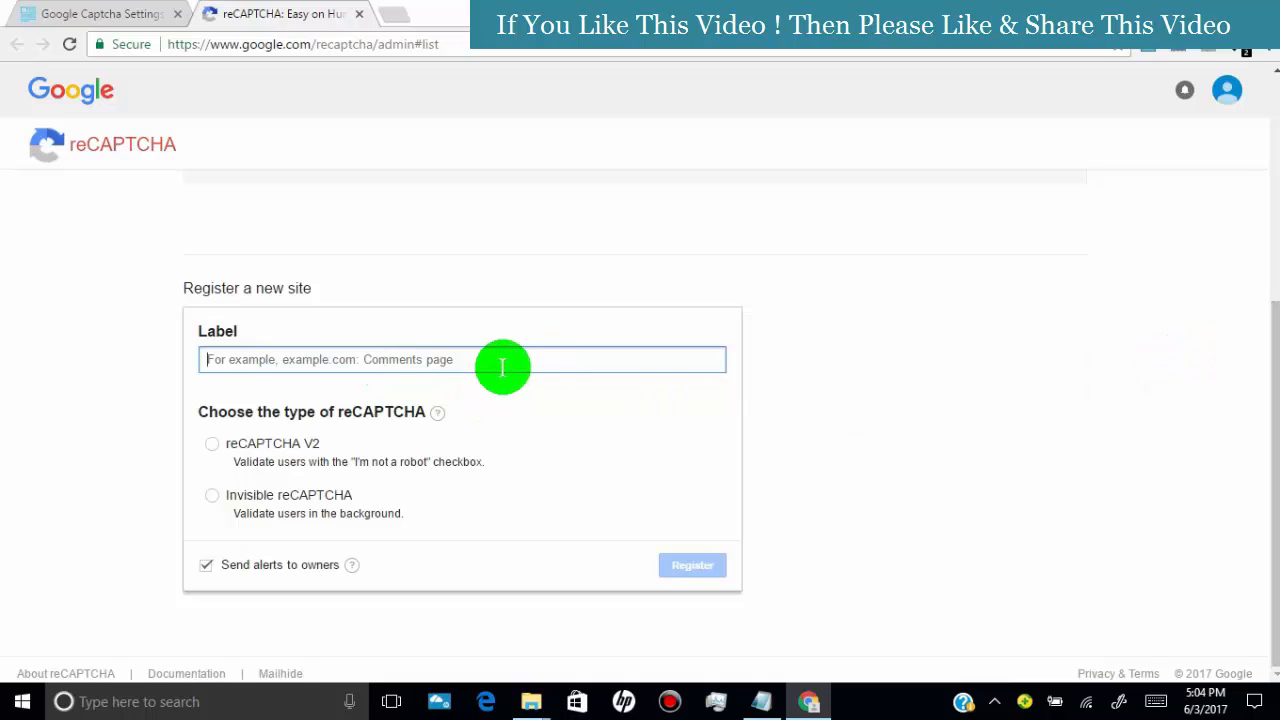
text(blog.we)
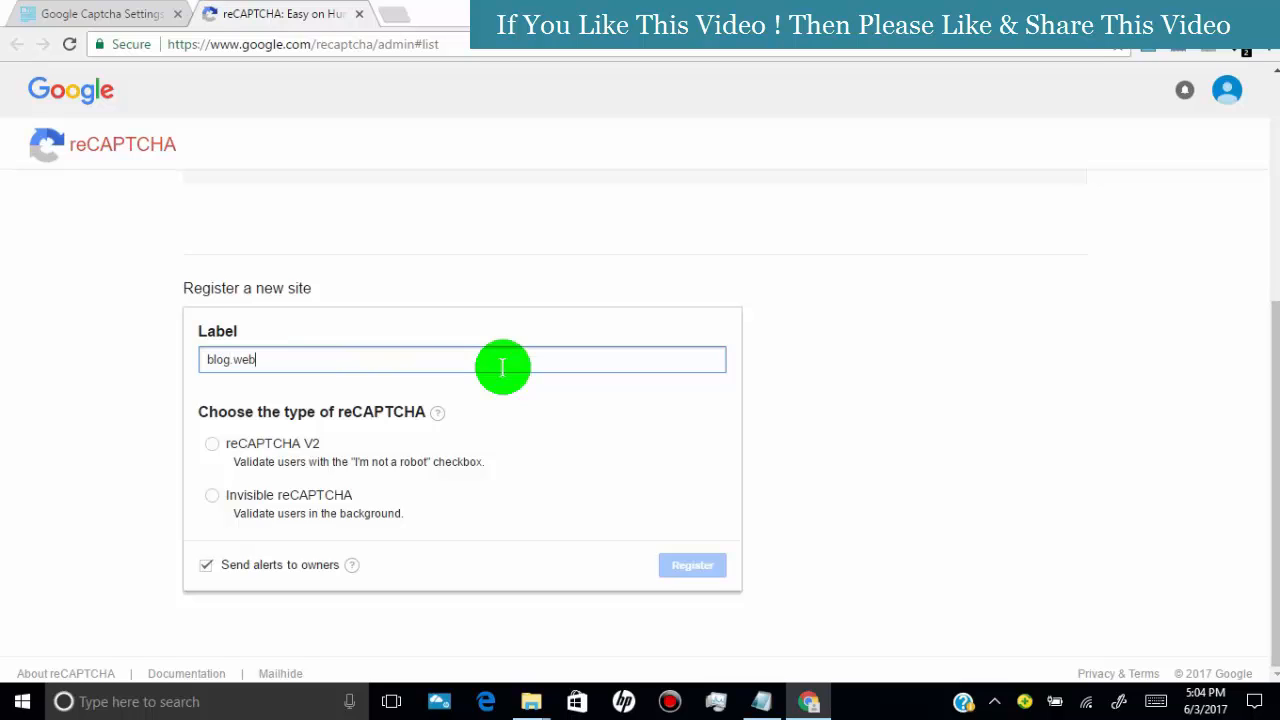
text(byfan)
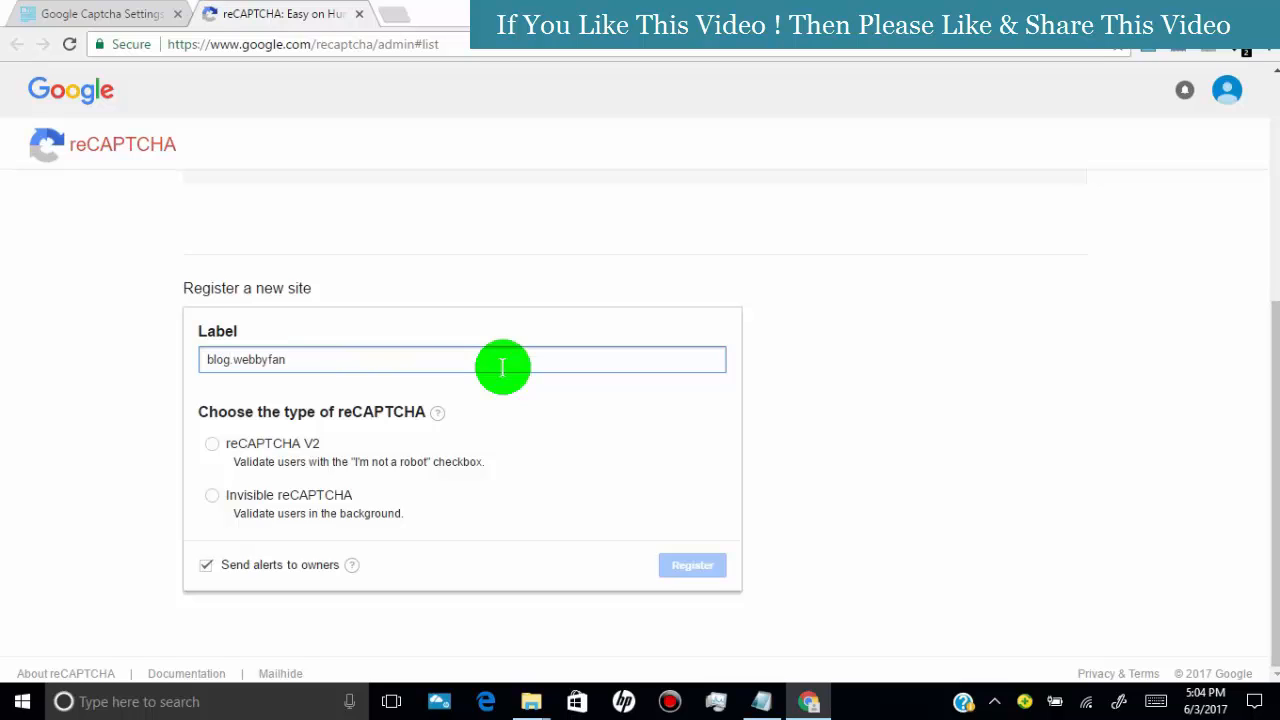
text(.com)
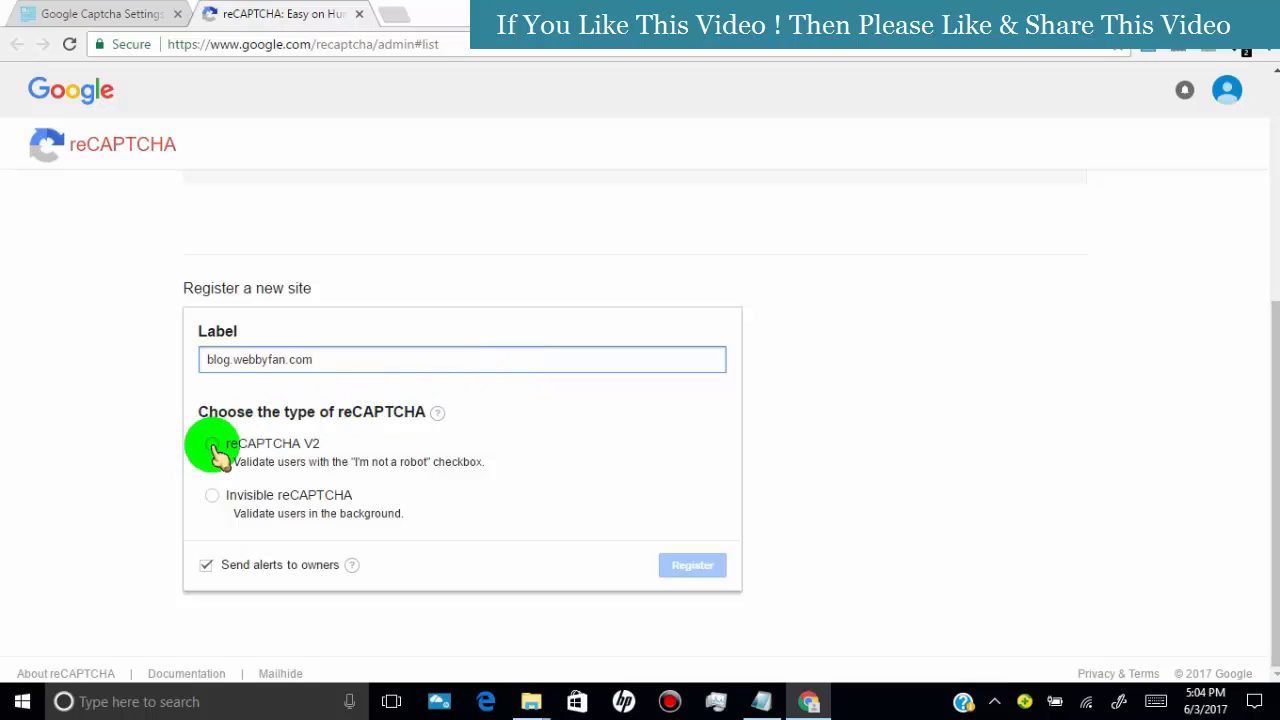
Choose reCAPTCHA V2, enter the domain, and accept the Terms of Service
click(212, 443)
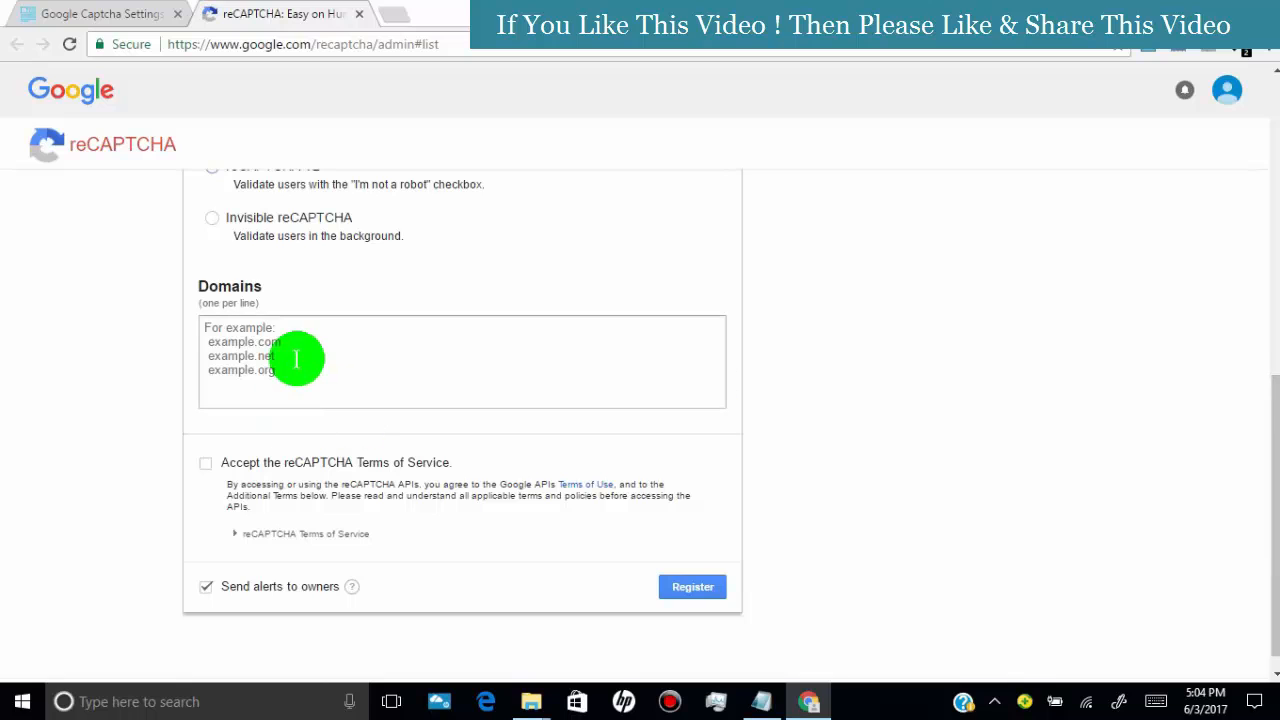
click(95, 13)
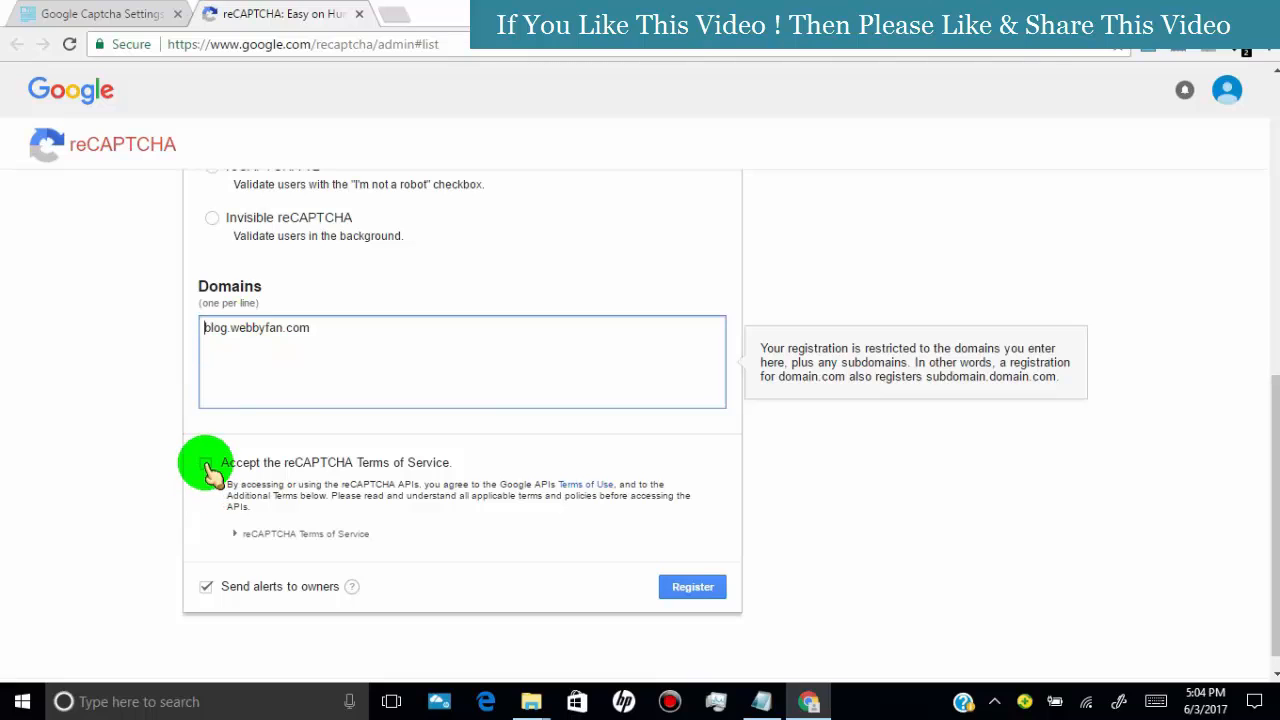
click(206, 462)
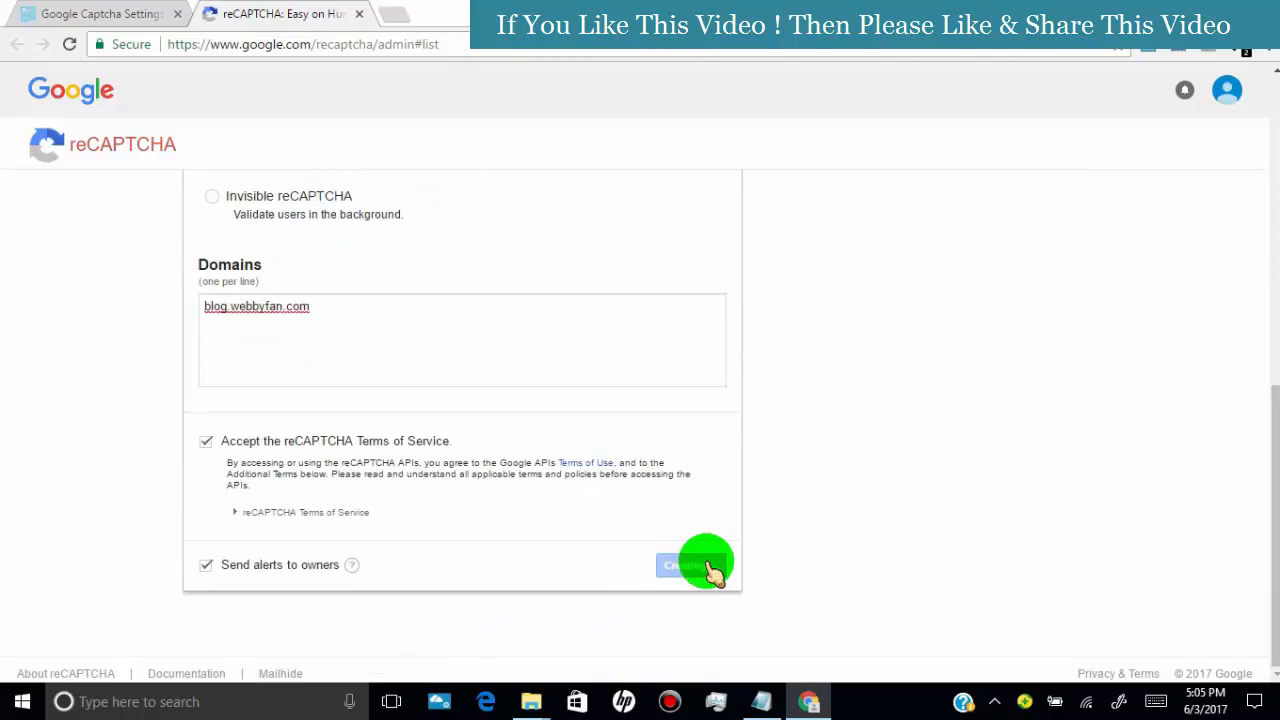
Register blog.webbyfan.com and copy the generated site key
click(685, 565)
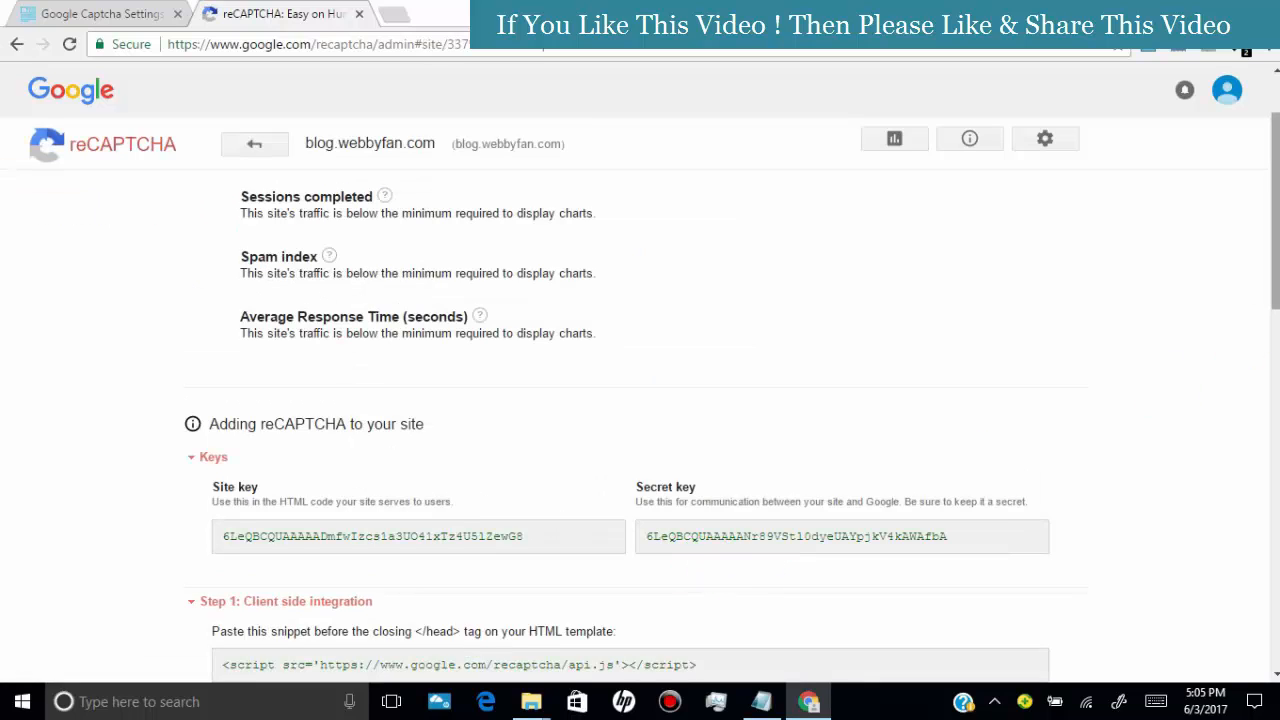
scroll(down, 3)
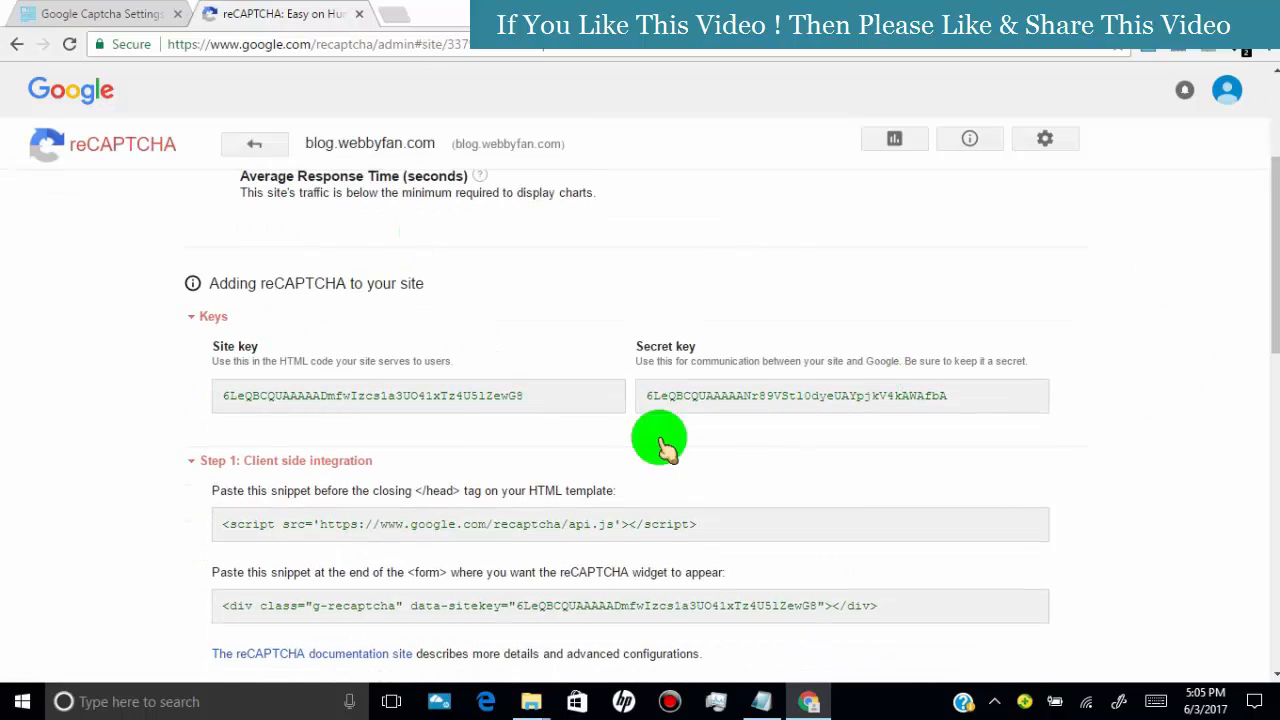
scroll(down, 3)
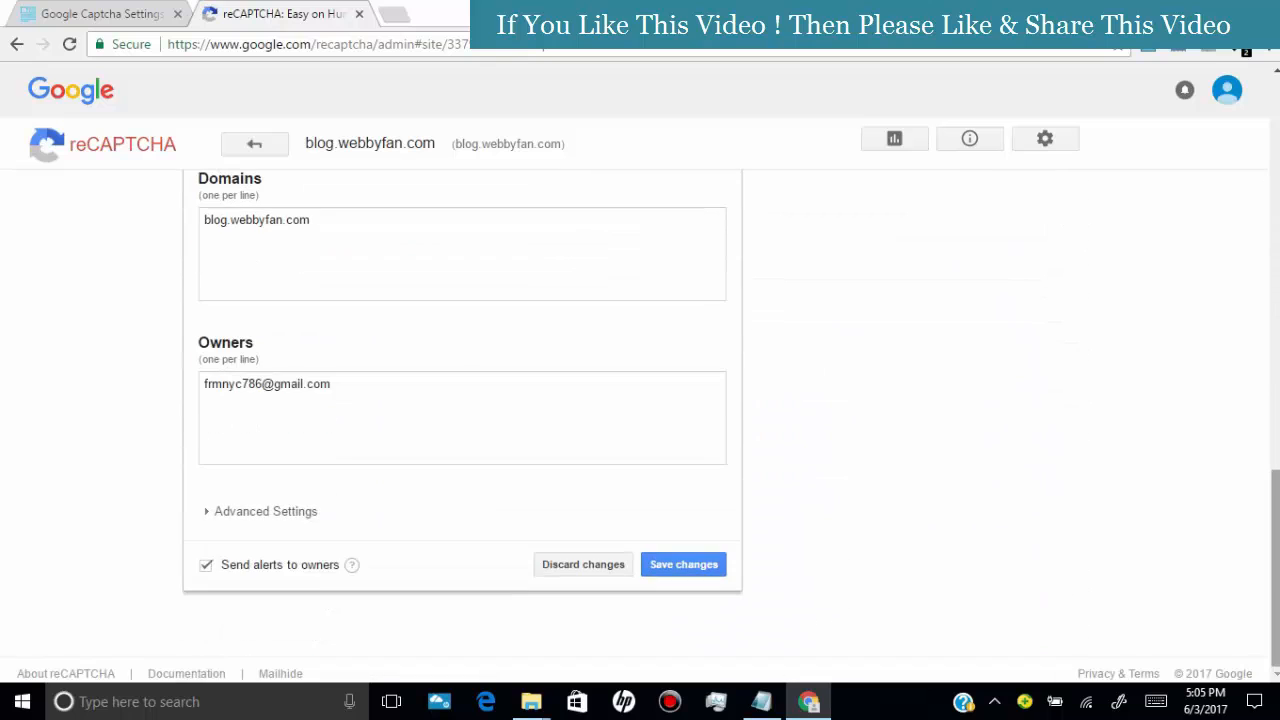
click(265, 511)
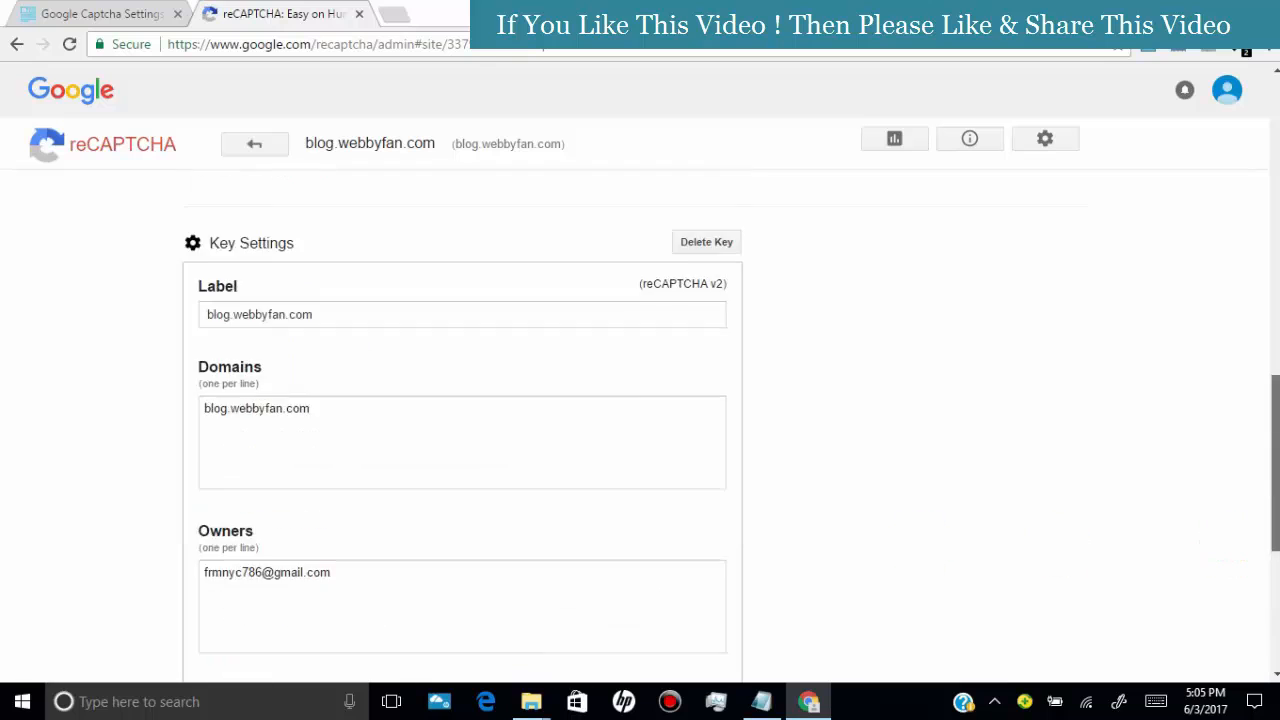
scroll(down, 3)
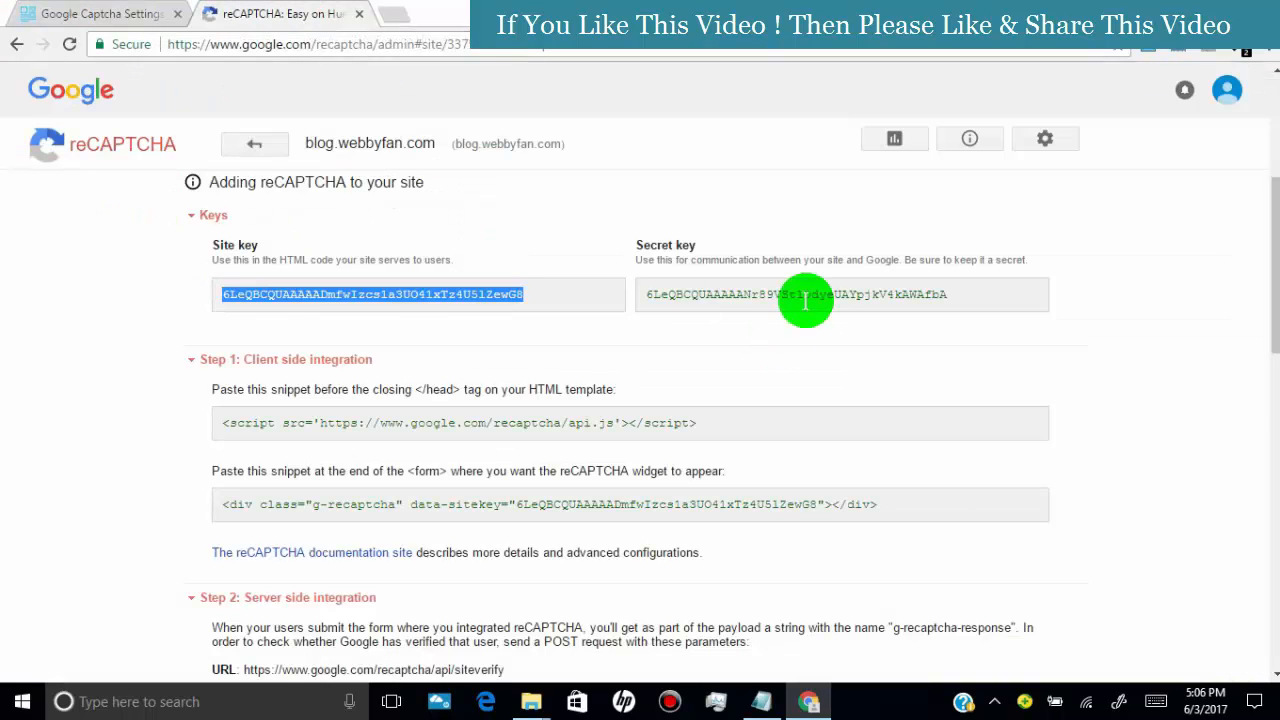
click(95, 13)
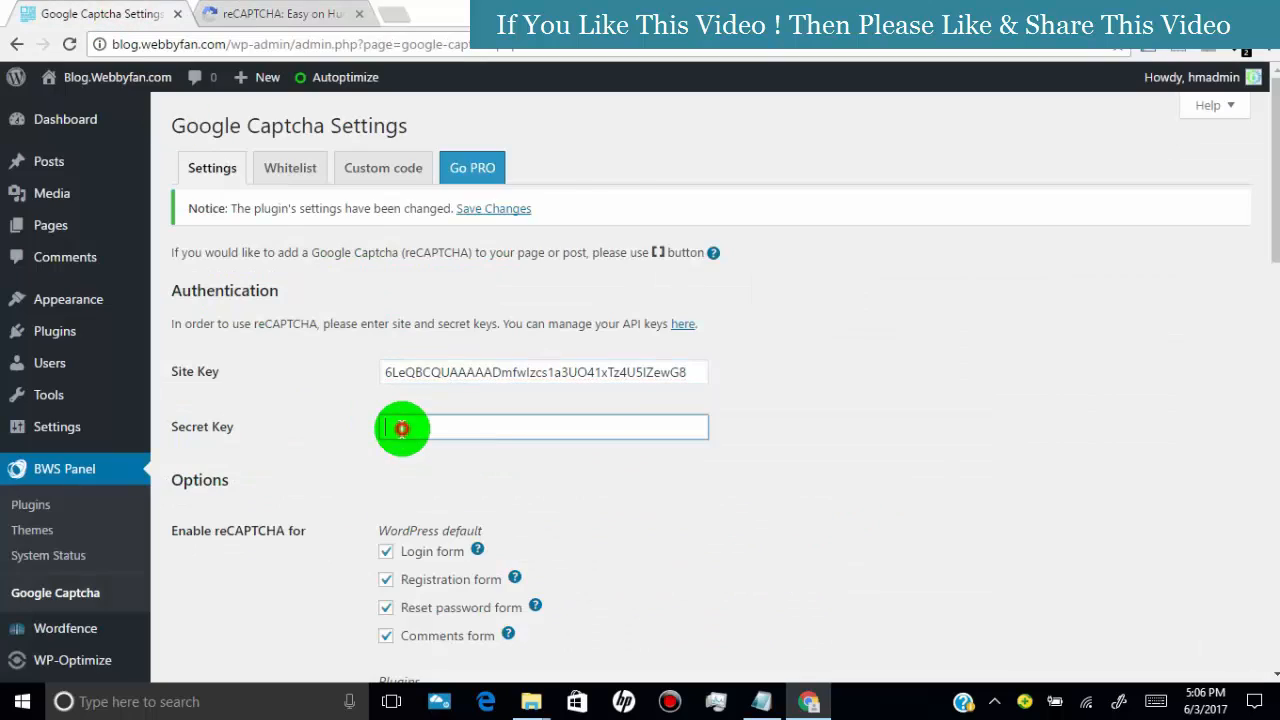
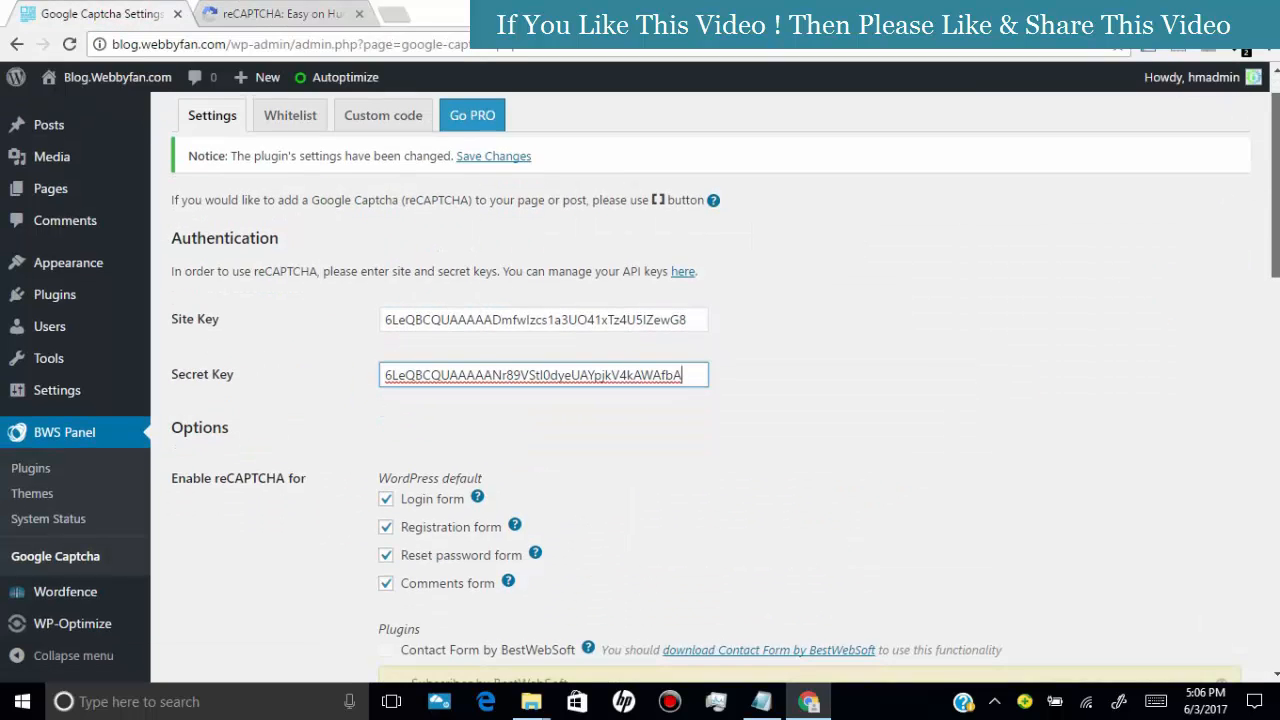
scroll(down, 3)
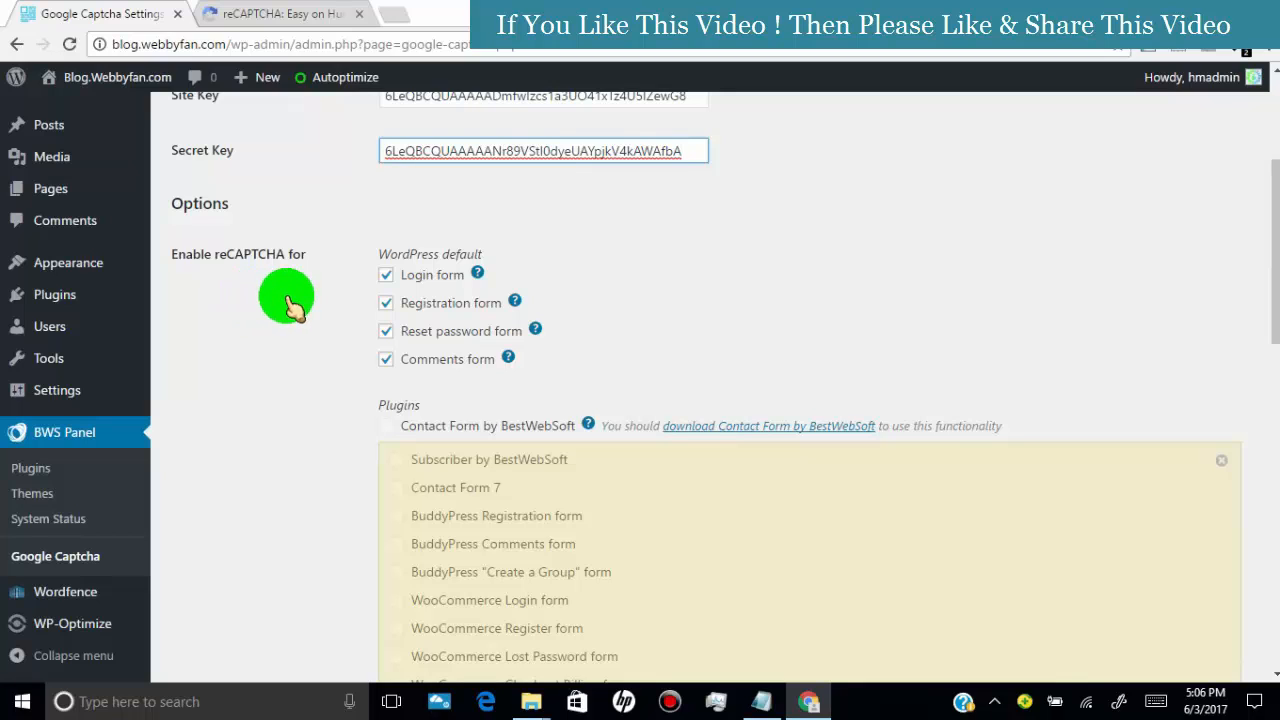
mouse_move(447, 310)
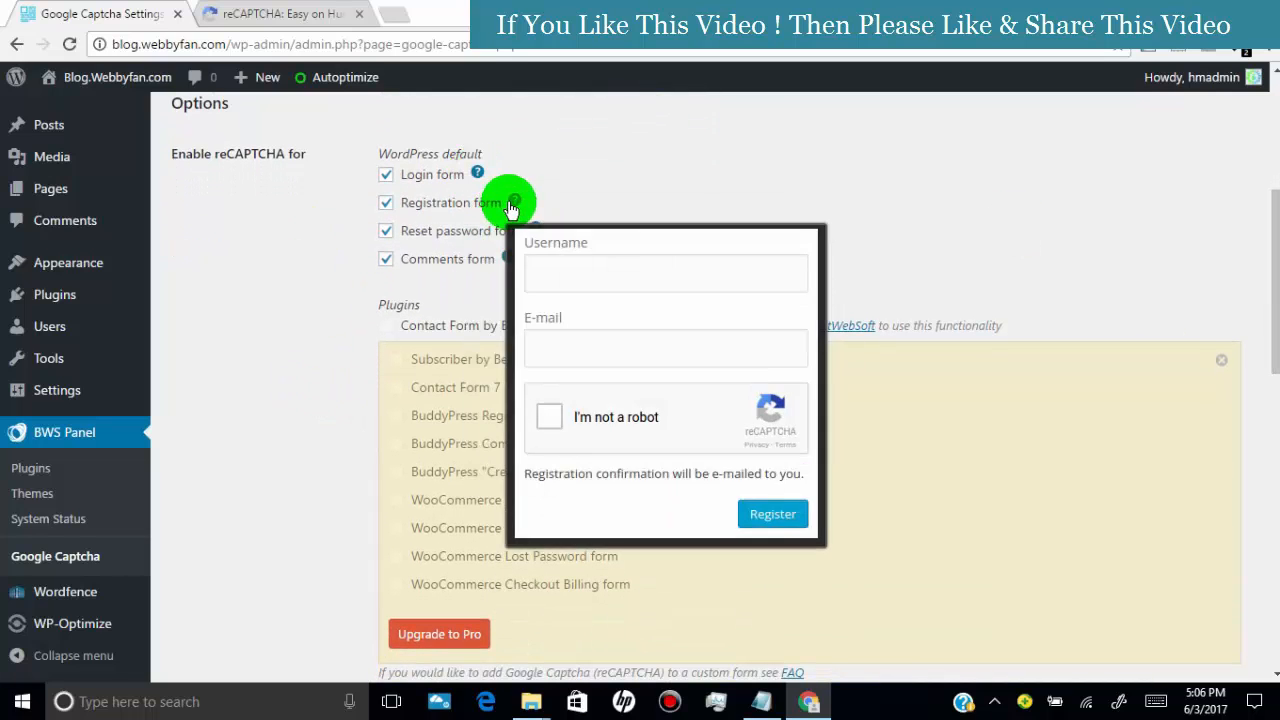
Preview the reCAPTCHA on the comments form and save the settings
click(514, 259)
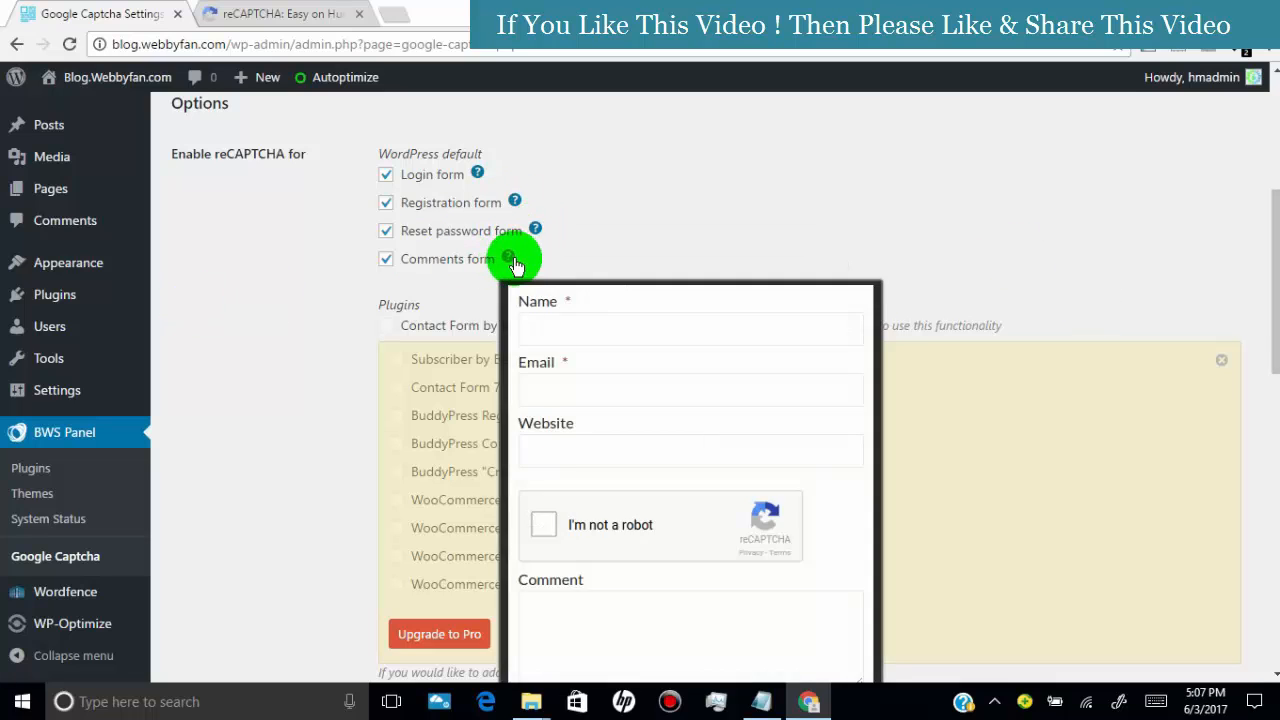
scroll(down, 3)
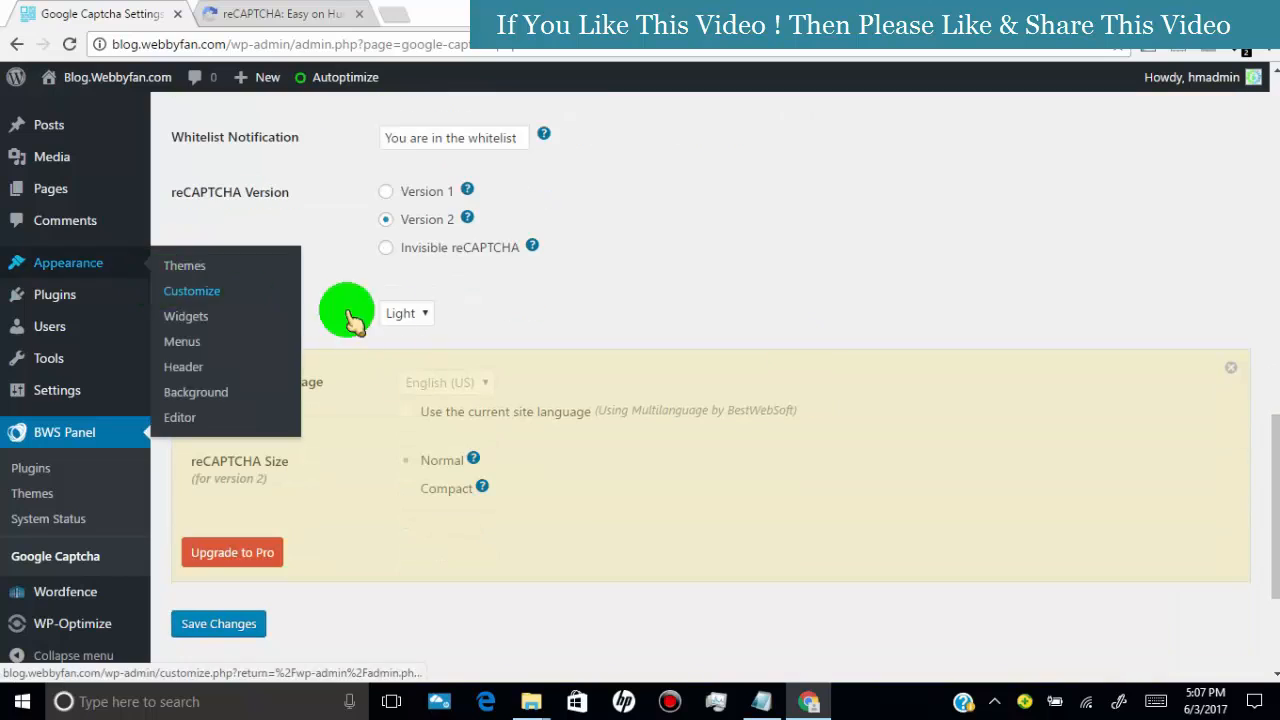
scroll(down, 3)
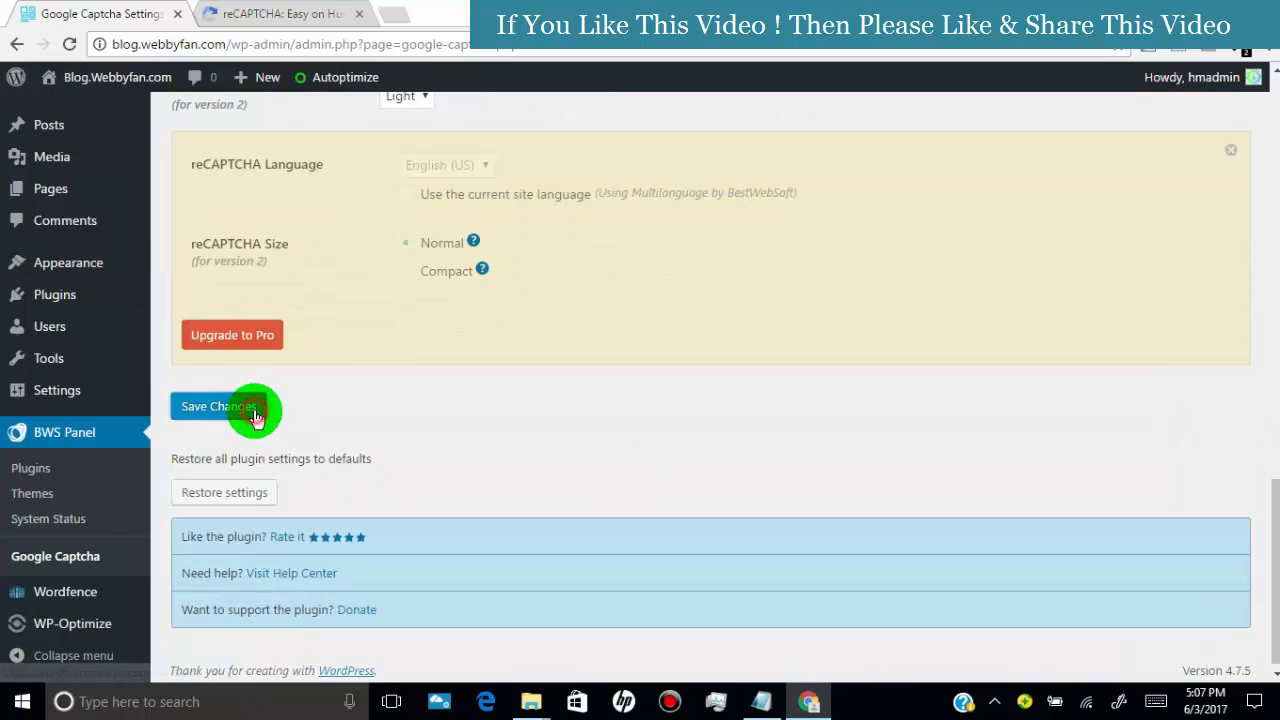
click(217, 406)
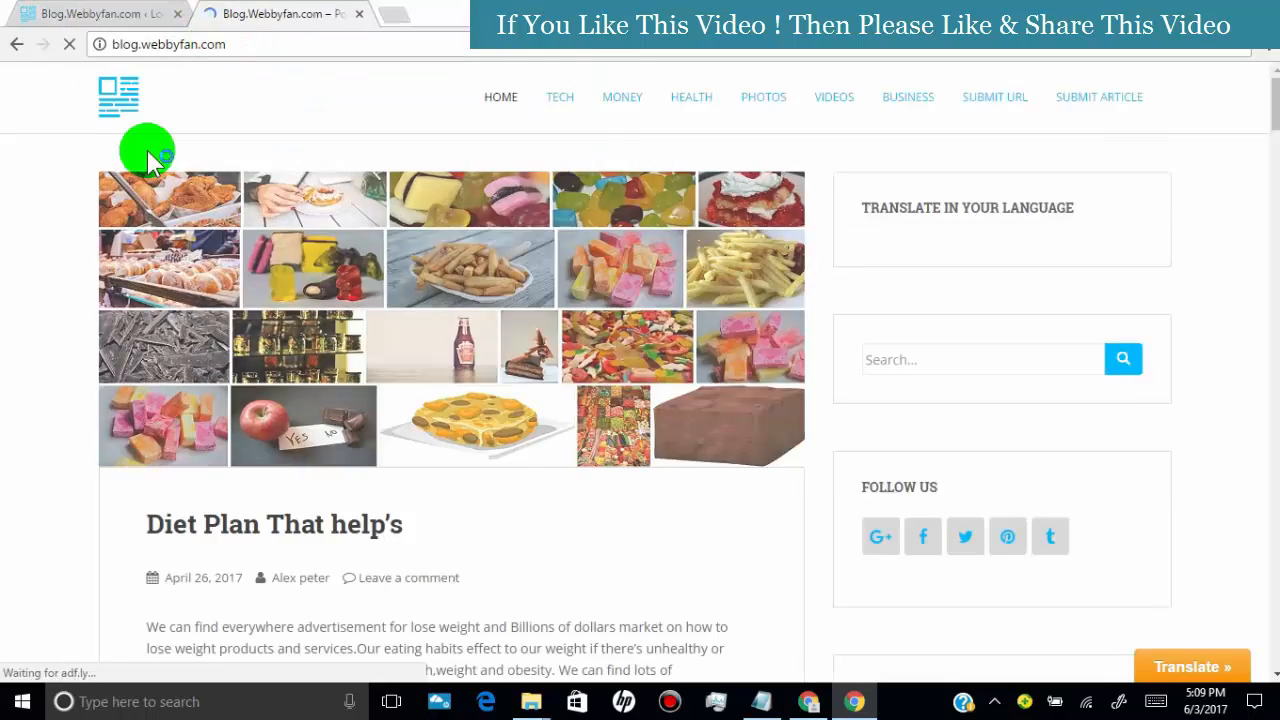
Open the 'Diet Plan That help' post and scroll to its reCAPTCHA comment form
click(147, 150)
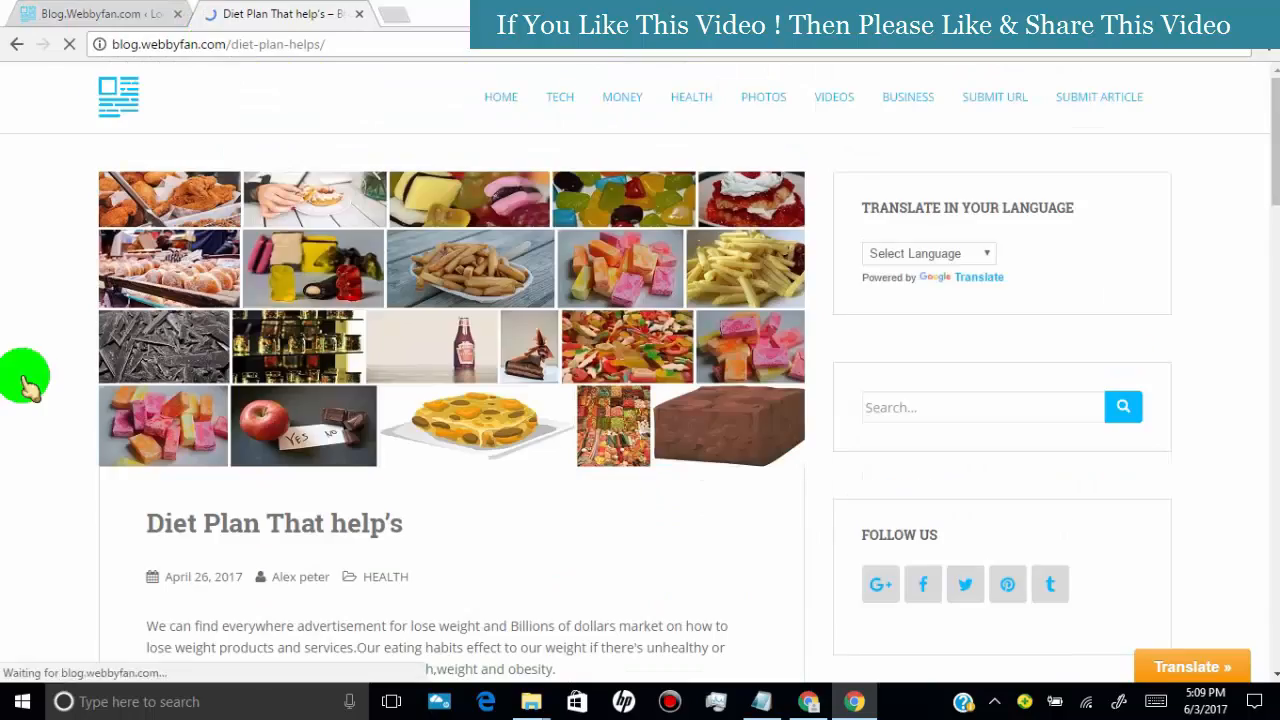
scroll(down, 3)
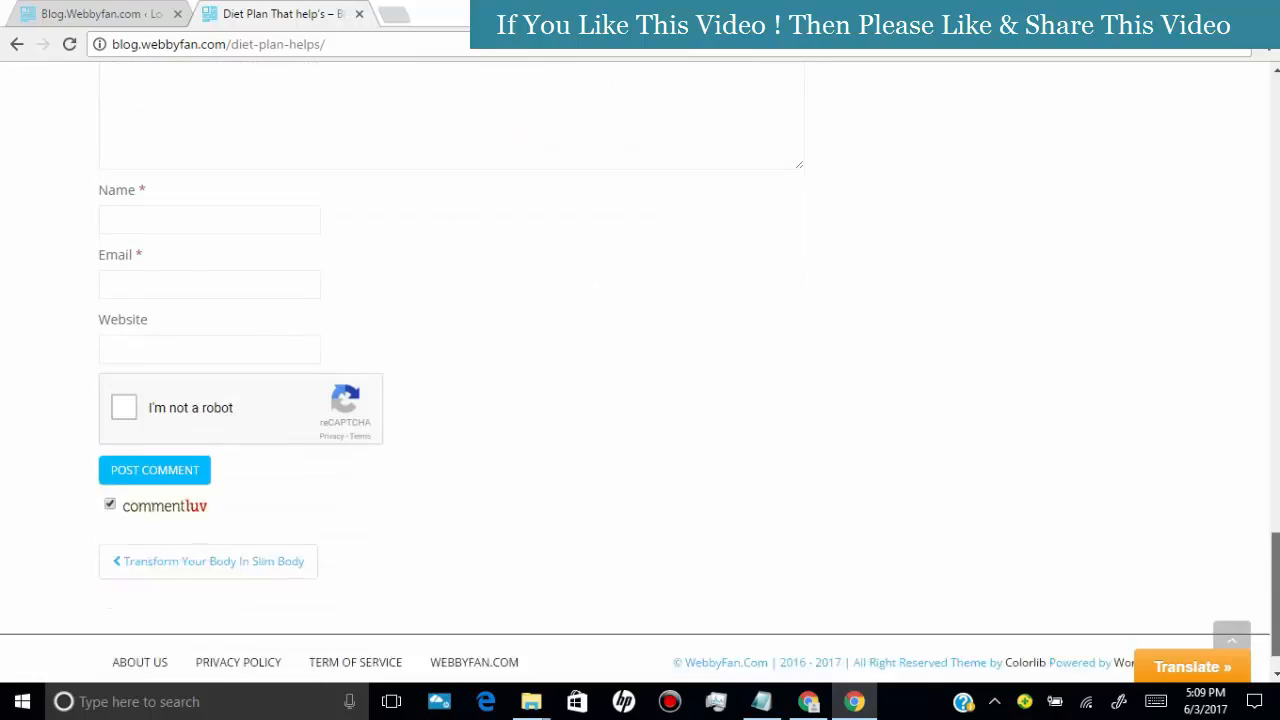